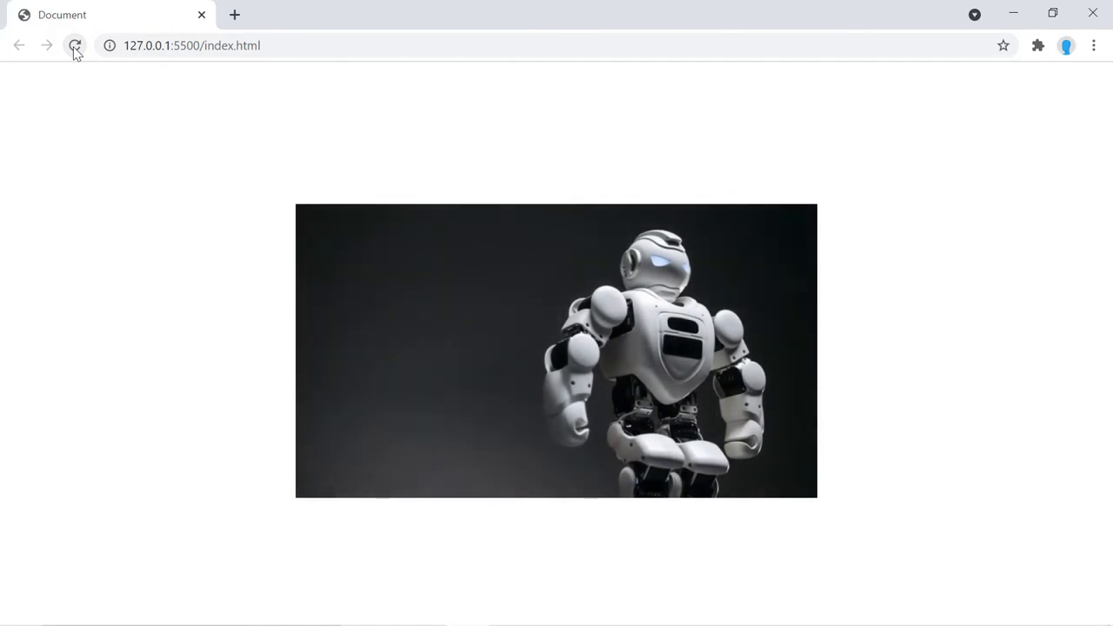
# Reload the robot image slider demo page in Chrome.
pyautogui.click(75, 45)
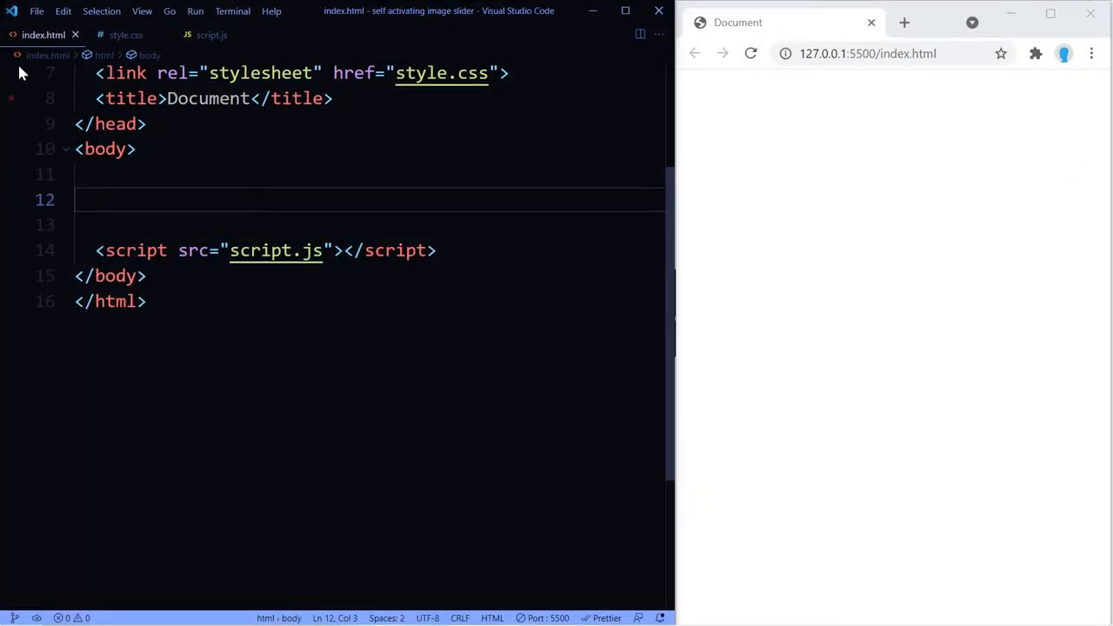
# Bring up VS Code's list of available color themes.
pyautogui.click(37, 11)
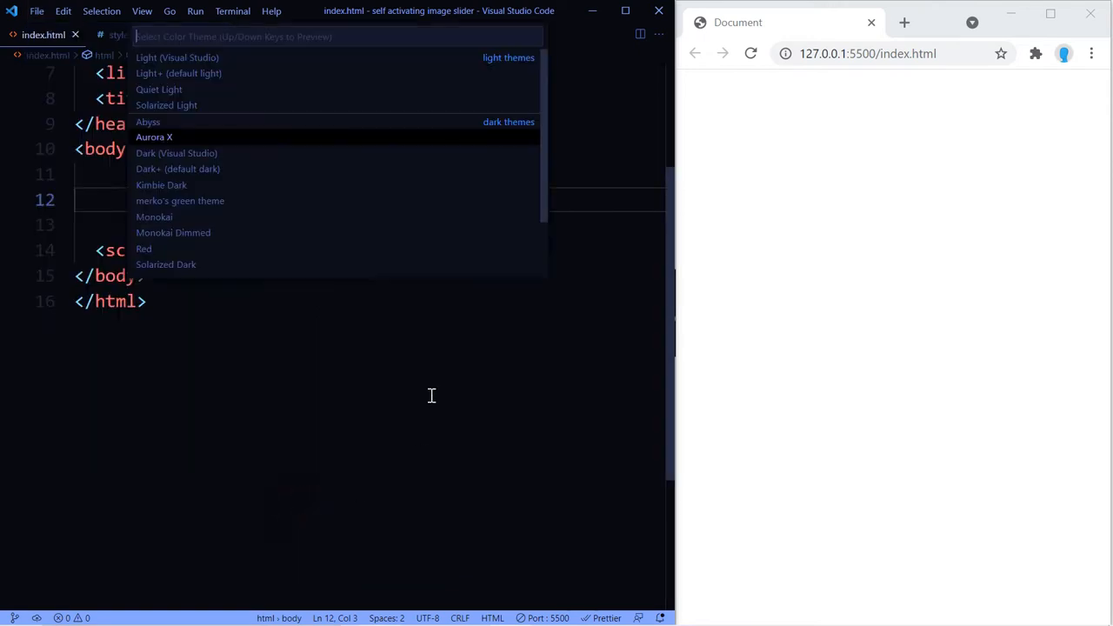
pyautogui.moveTo(244, 106)
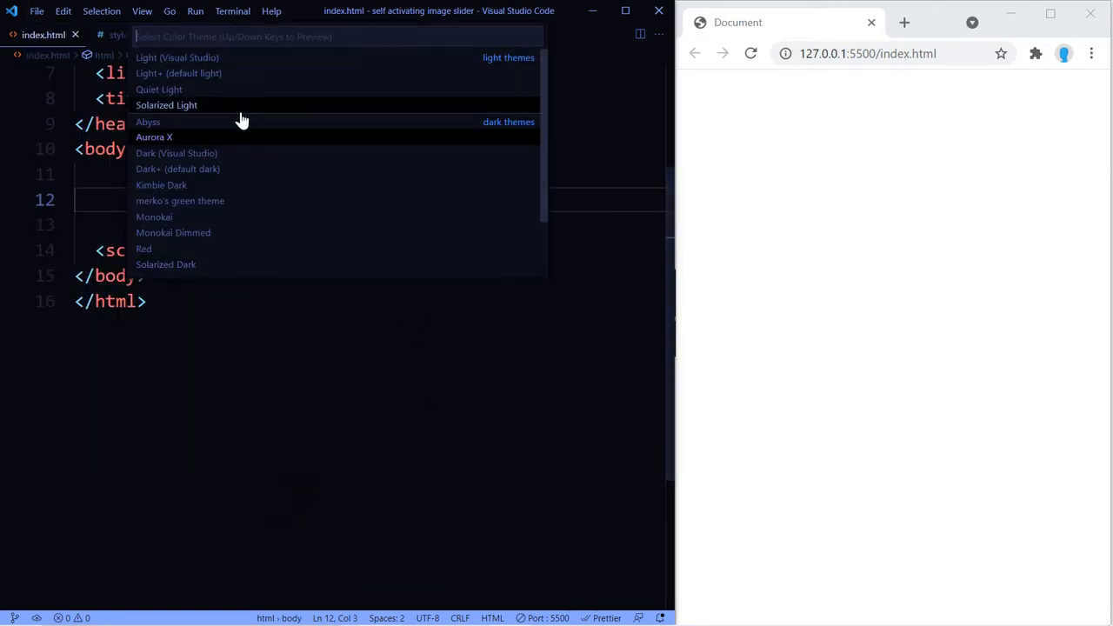
pyautogui.moveTo(154, 136)
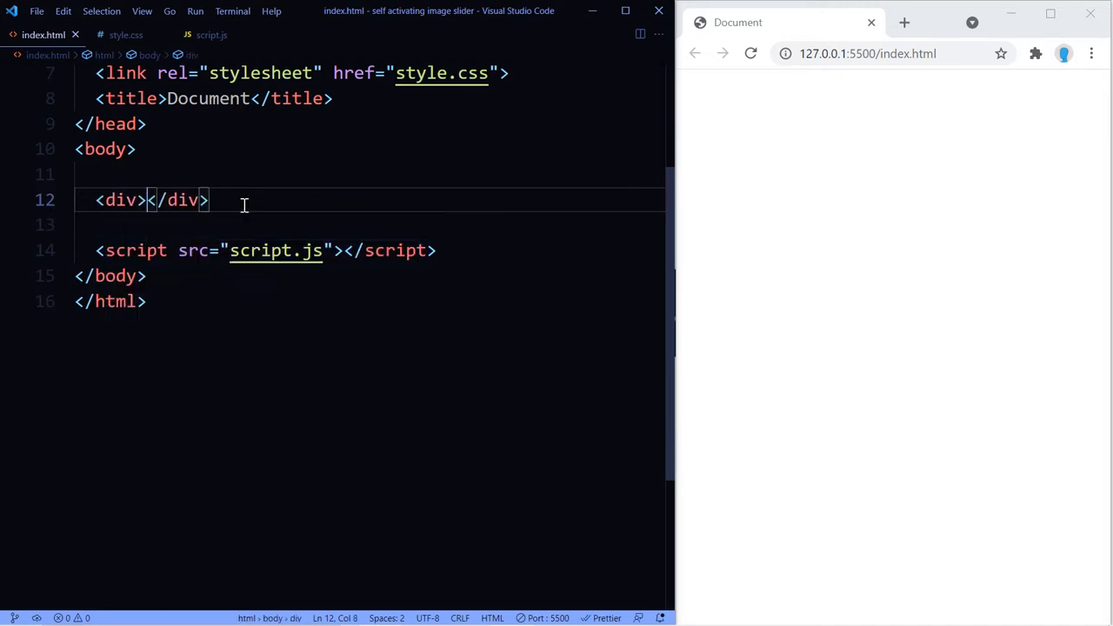
# Add class="carousel fade" to the div and switch to style.css.
pyautogui.write('class=""')
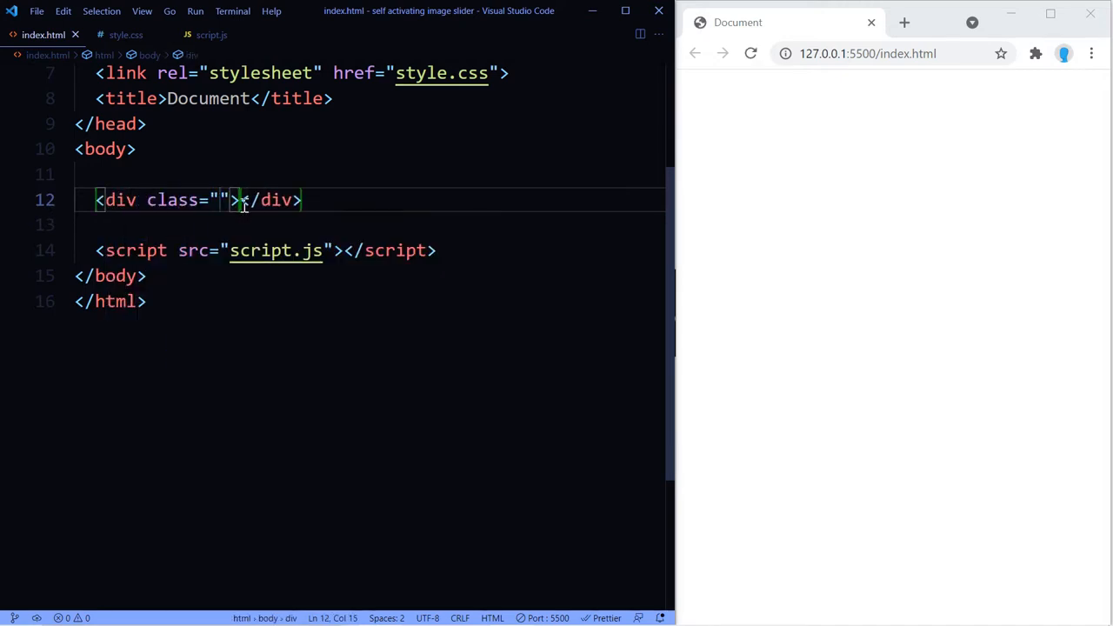
pyautogui.write('carousel')
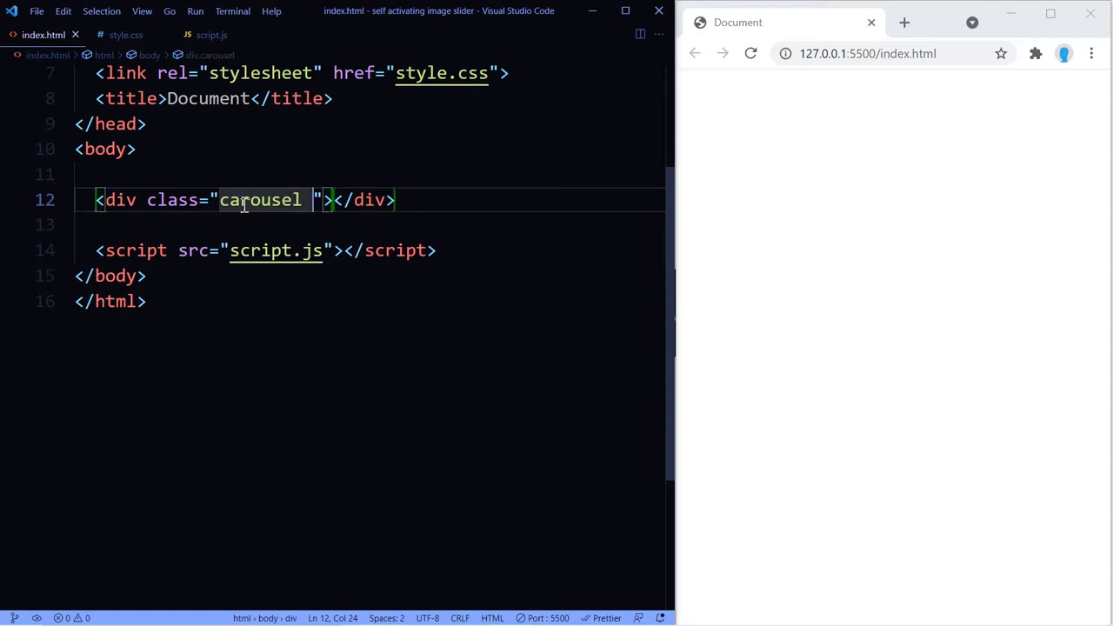
pyautogui.write('fade')
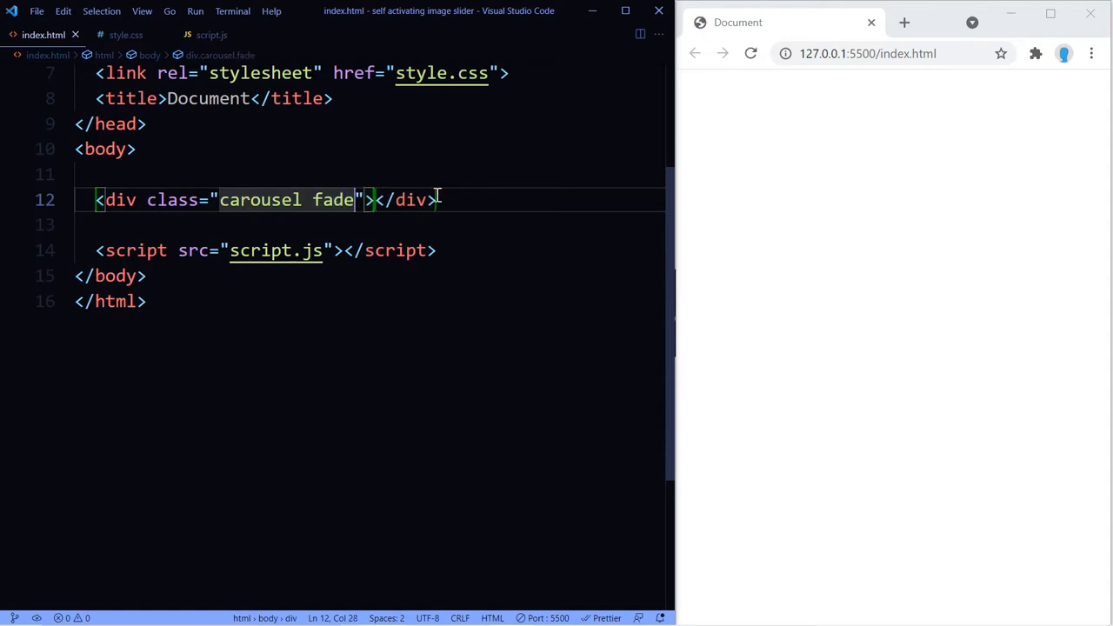
pyautogui.click(126, 35)
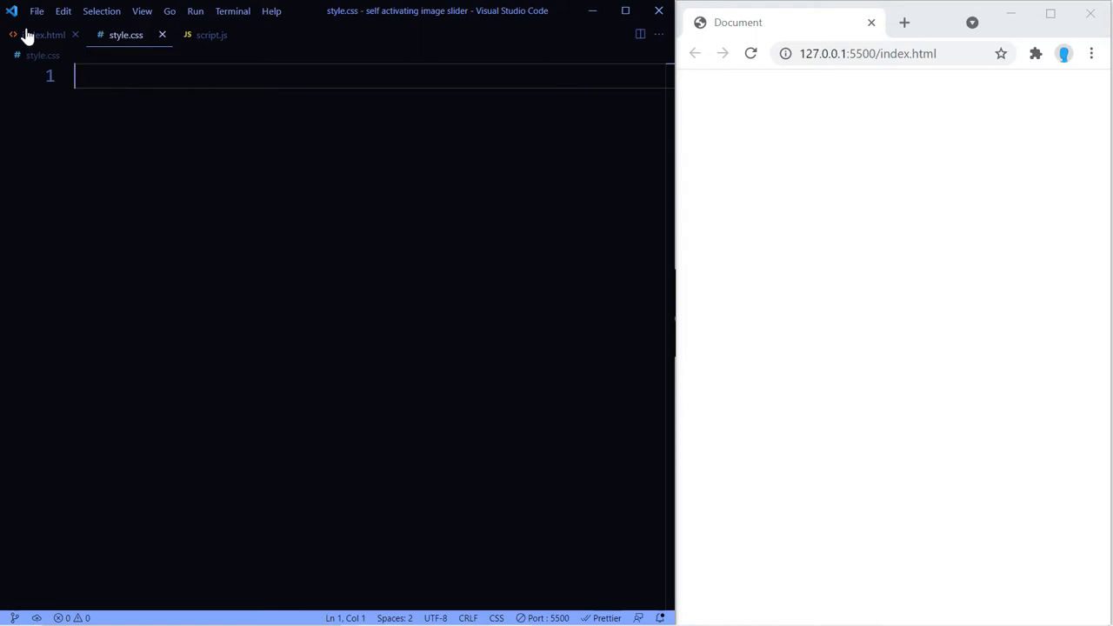
# Write .carousel at 400×221px with centred, covering robot_1.jpg background, then start .fade{.
pyautogui.write('.carousel')
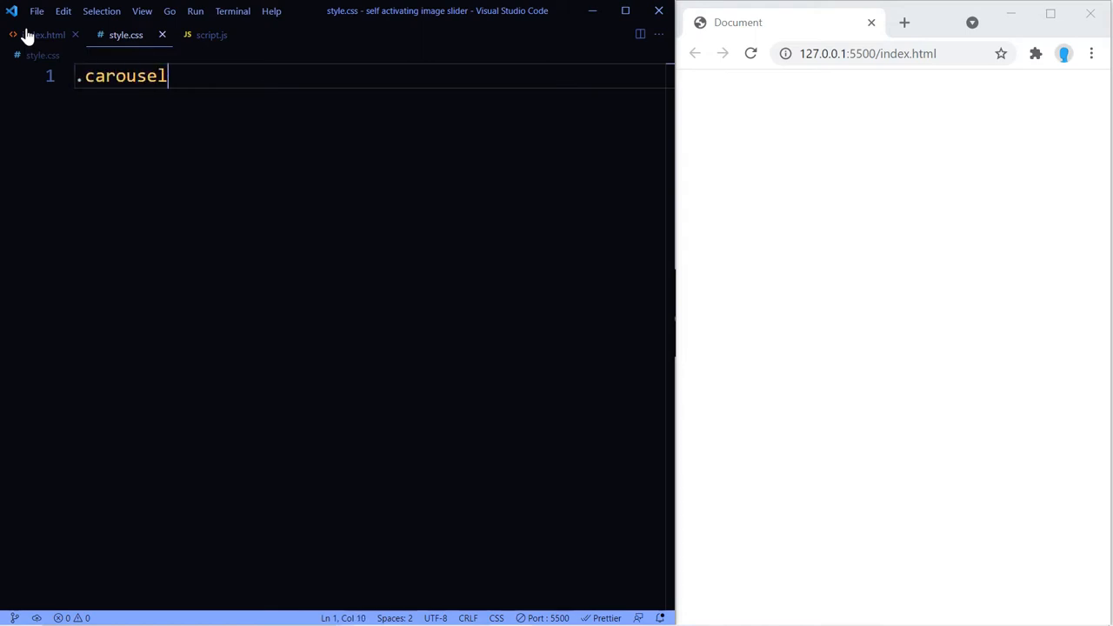
pyautogui.write('{')
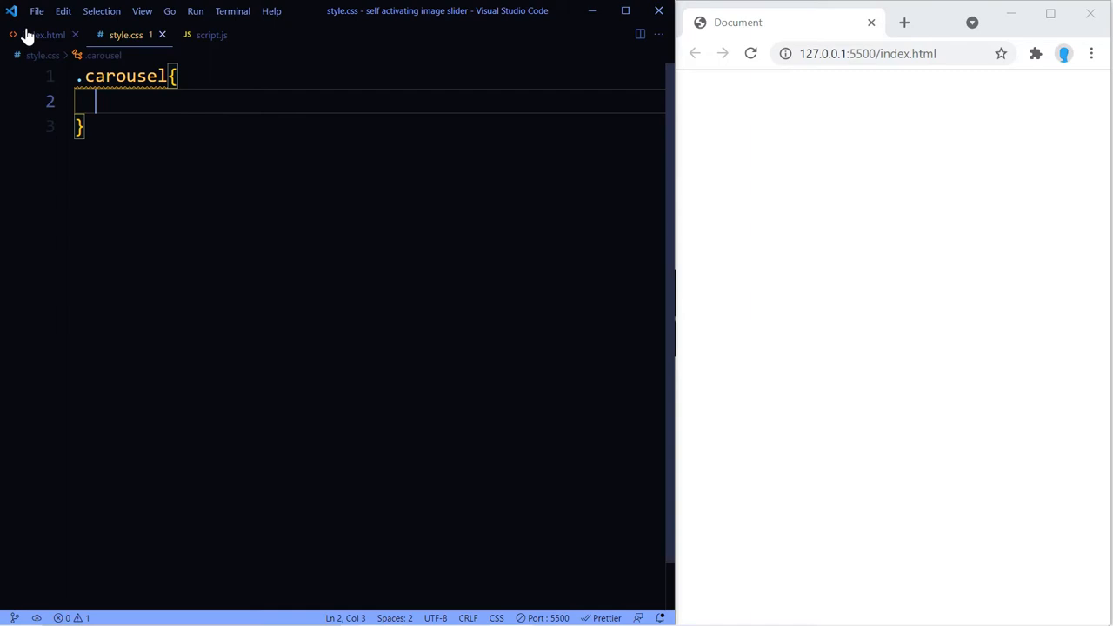
pyautogui.write('width: 400px;')
pyautogui.write('height: ;')
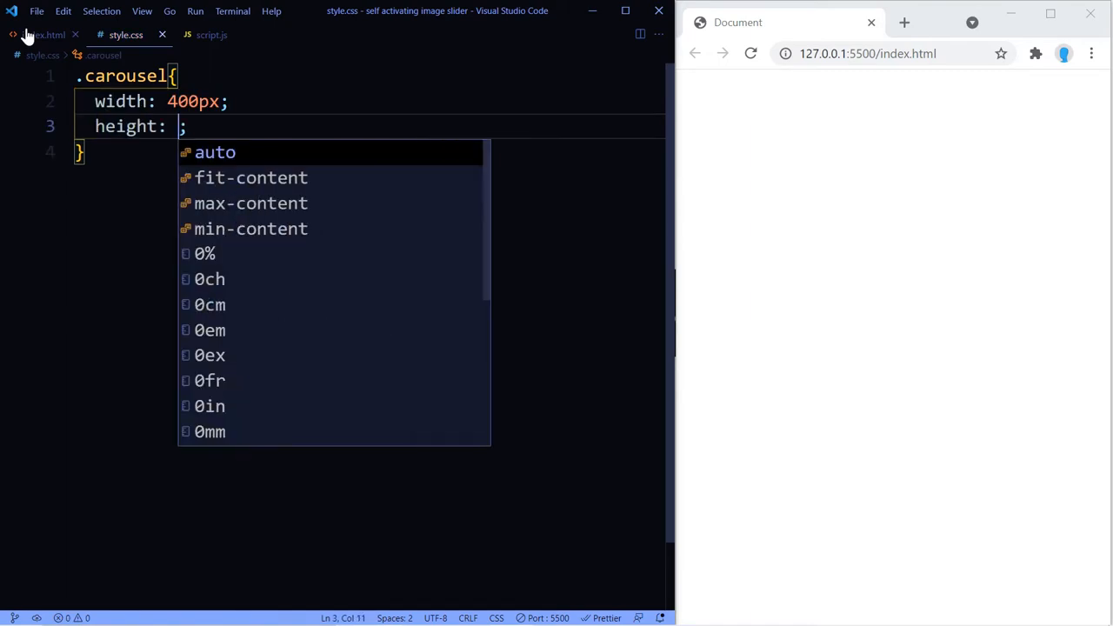
pyautogui.write('221px')
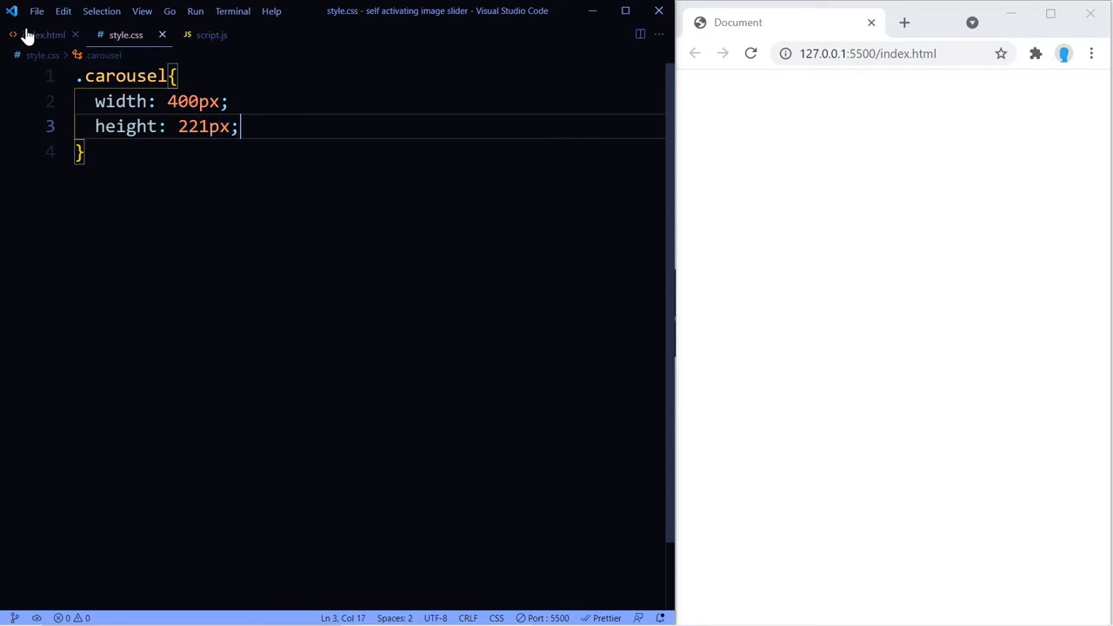
pyautogui.write('background-position: center;')
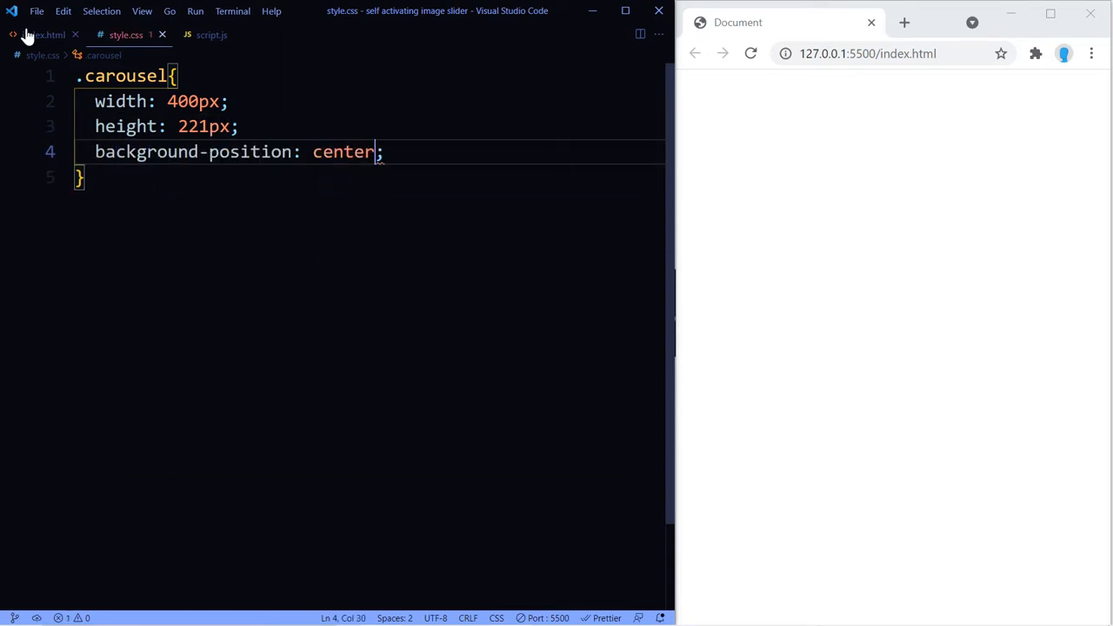
pyautogui.write('background-size: cover;')
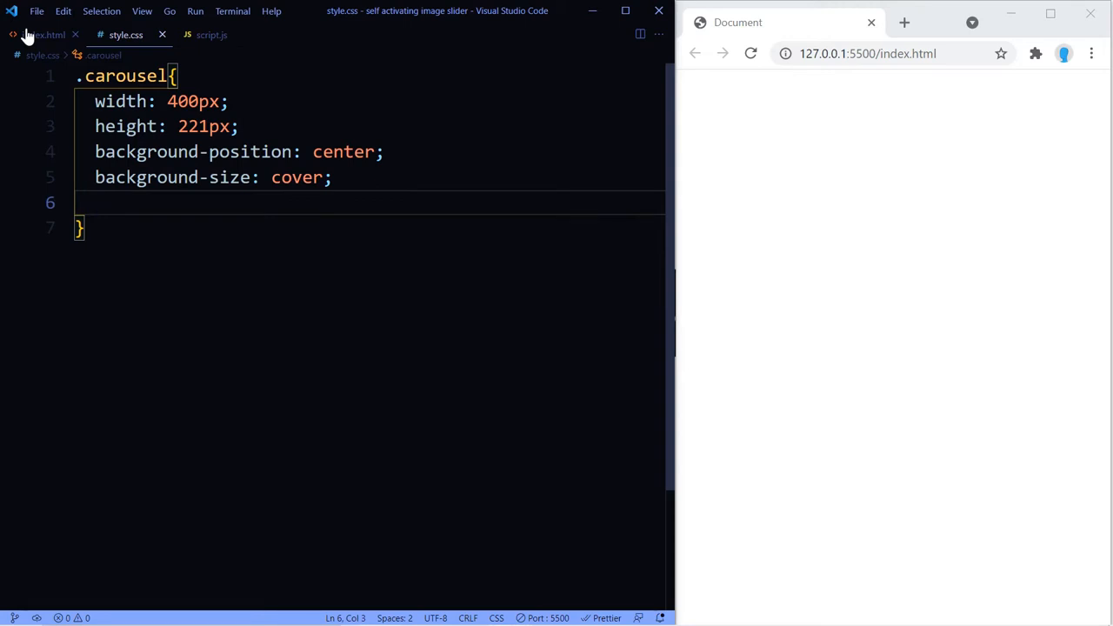
pyautogui.write('background-image: url();')
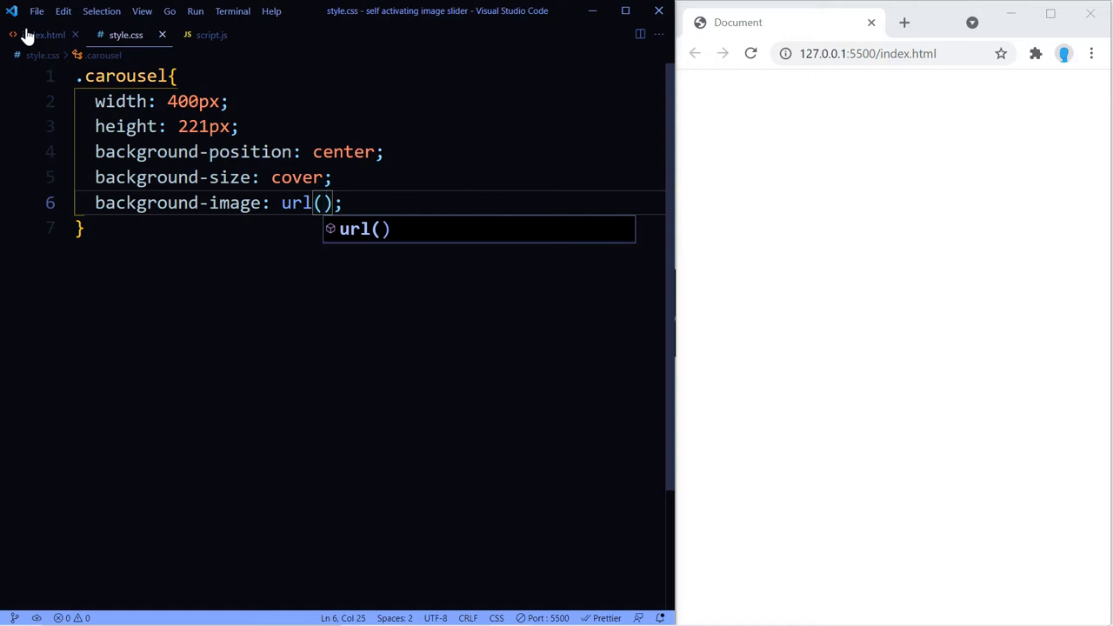
pyautogui.write('robot_1.jpg')
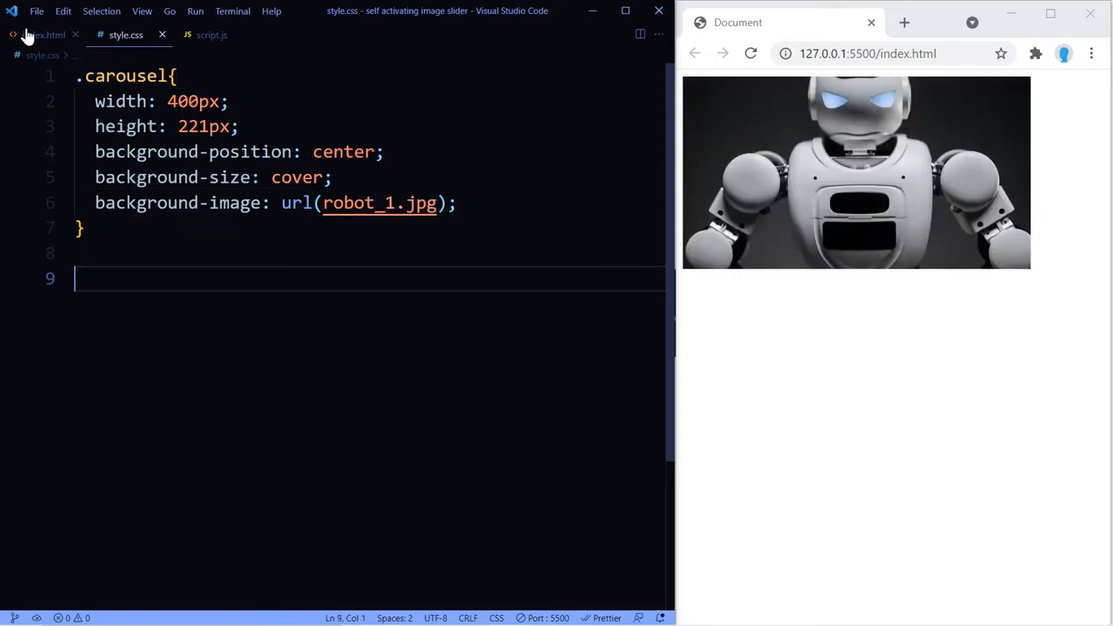
pyautogui.write('.fade{')
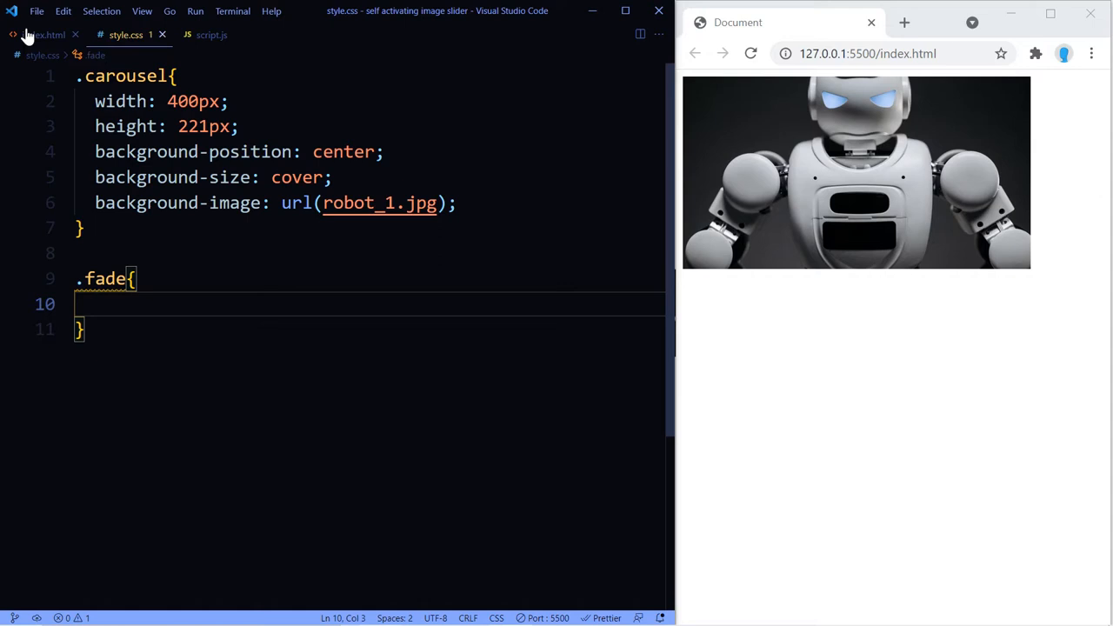
# Give .fade -webkit-animation and animation of 1.5s fade, followed by blank lines.
pyautogui.write('-webkit-animation: ;')
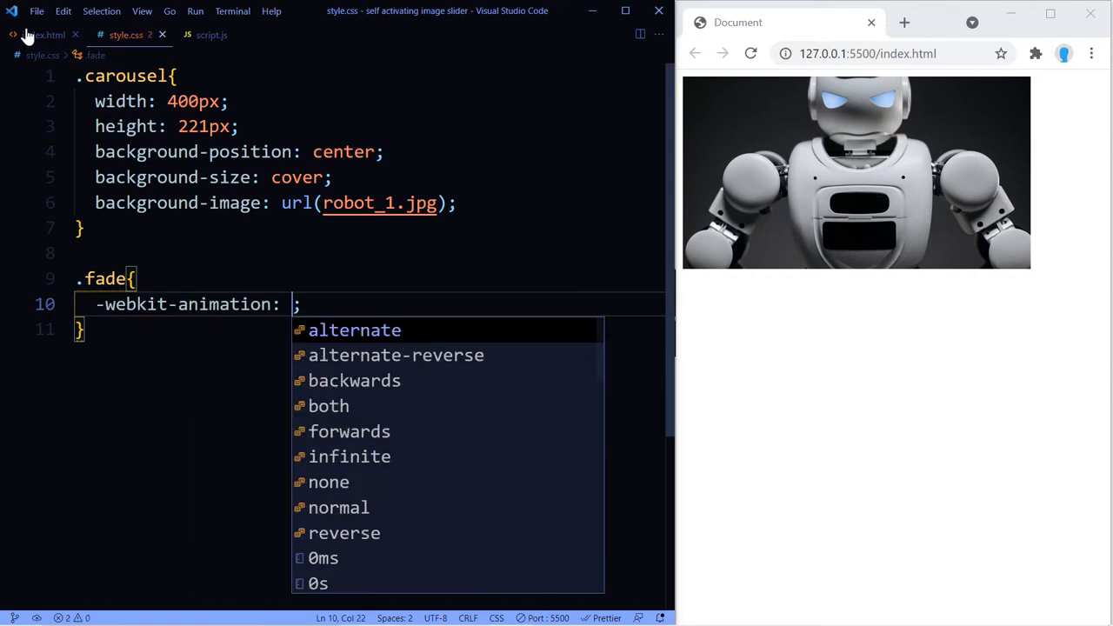
pyautogui.write('1.5s')
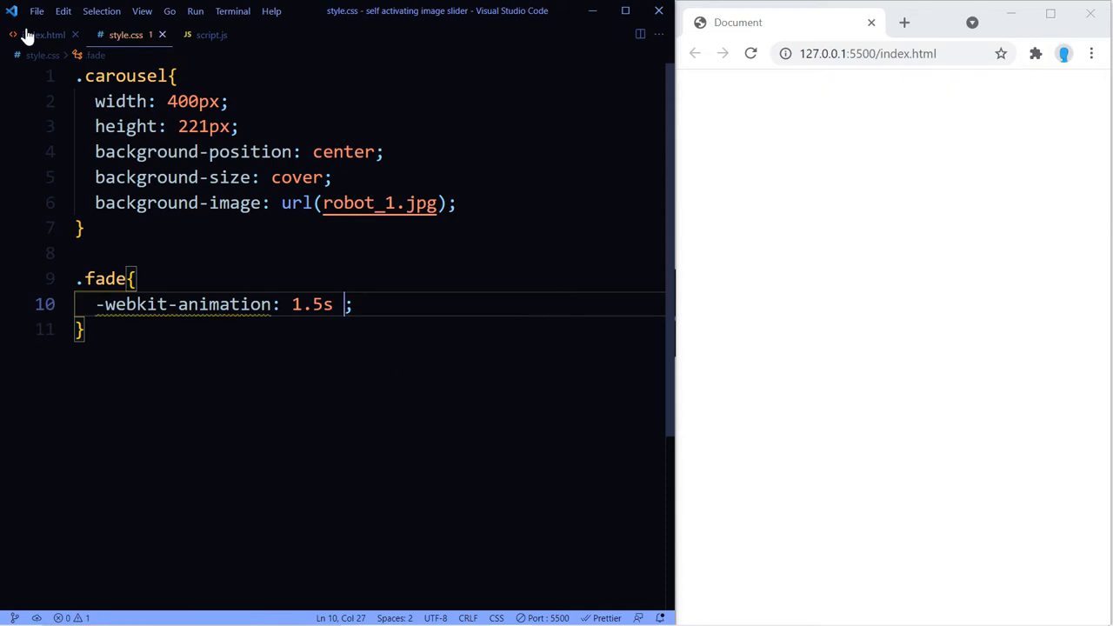
pyautogui.write('fade')
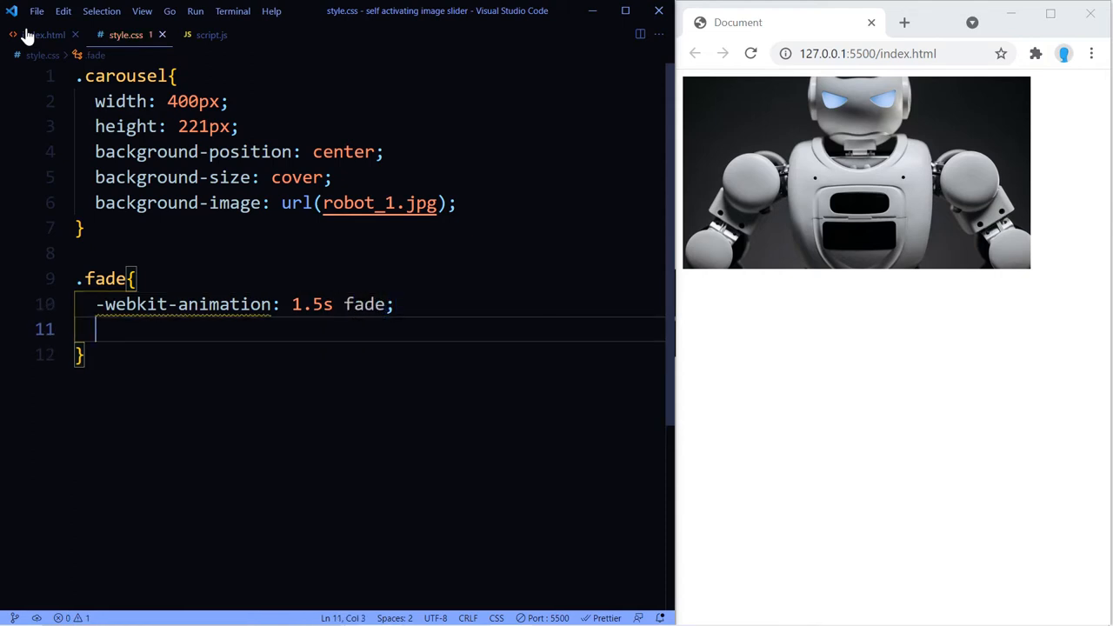
pyautogui.write('animation: 1.5s fade;')
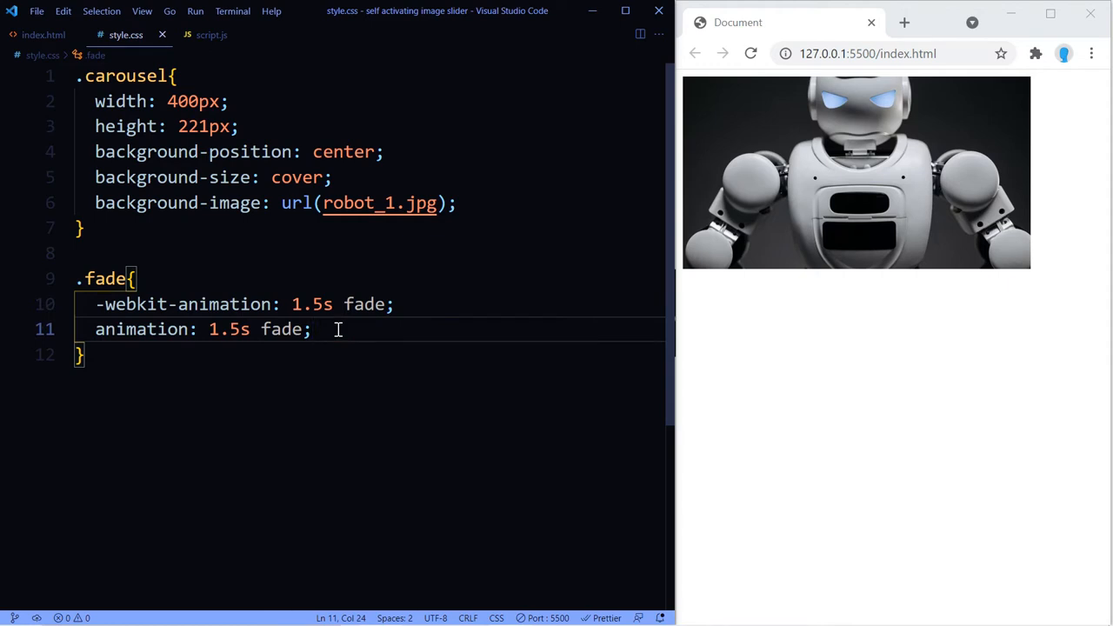
pyautogui.press('enter')
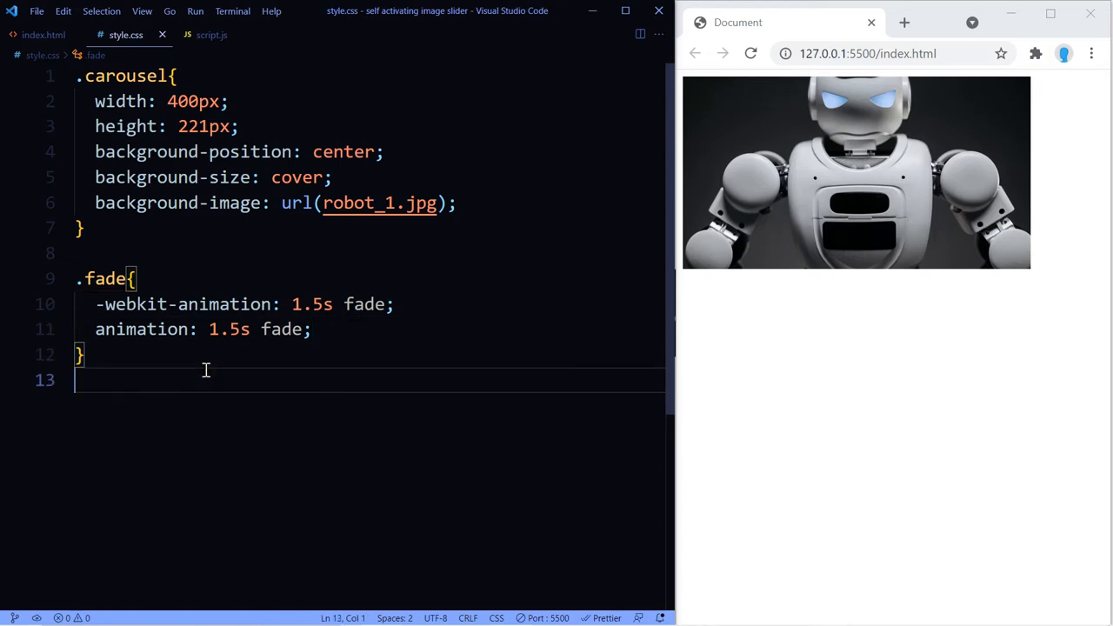
pyautogui.press('enter')
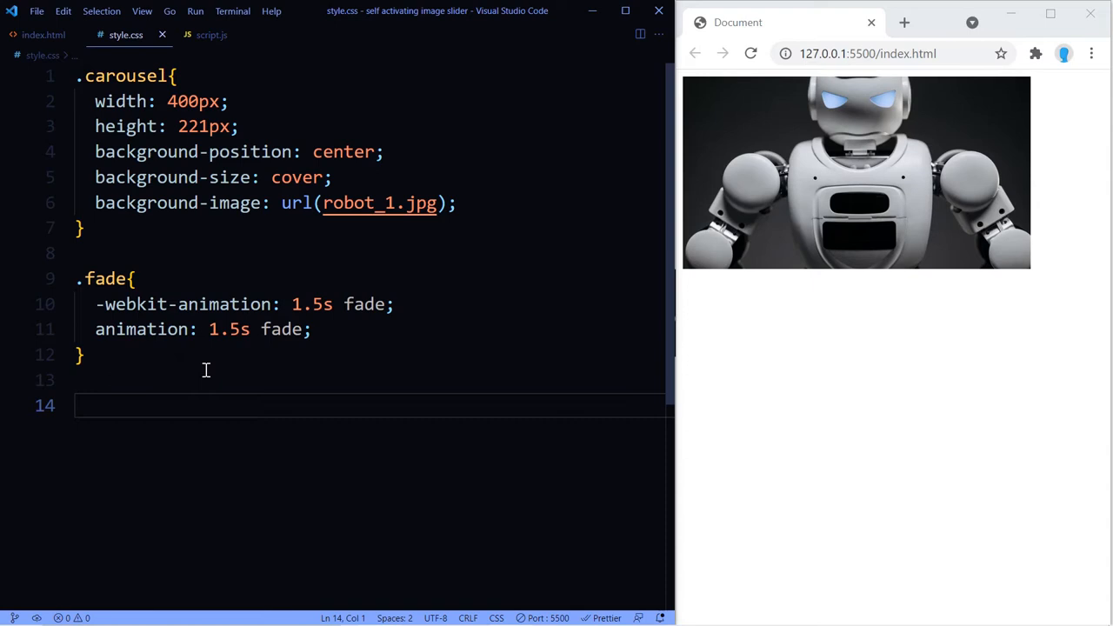
pyautogui.write('@-webkit-keyframes')
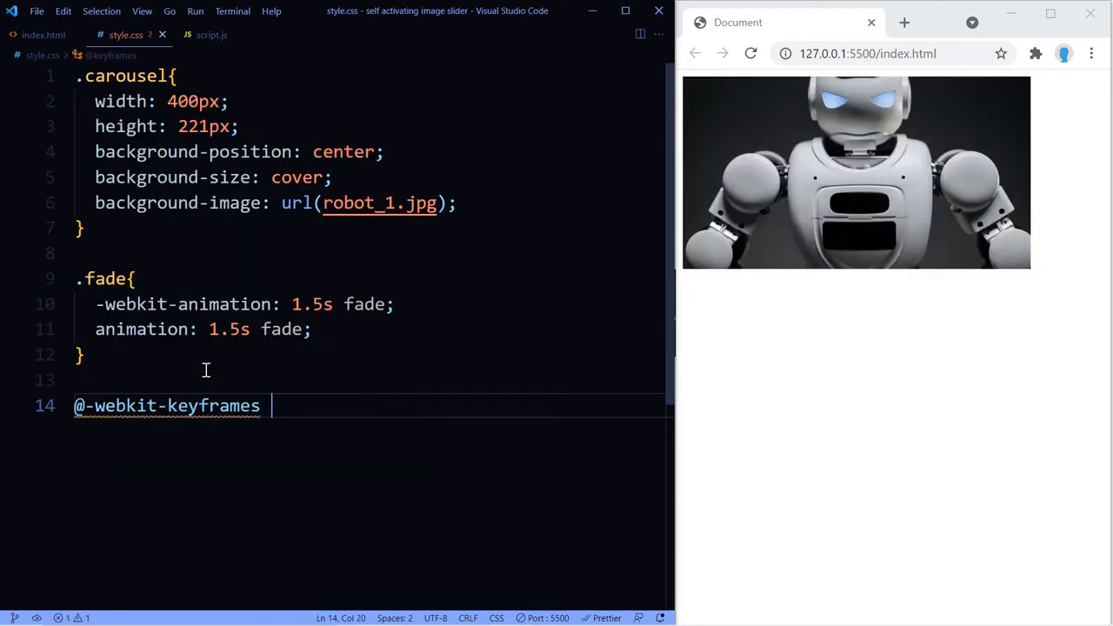
pyautogui.write('fade{')
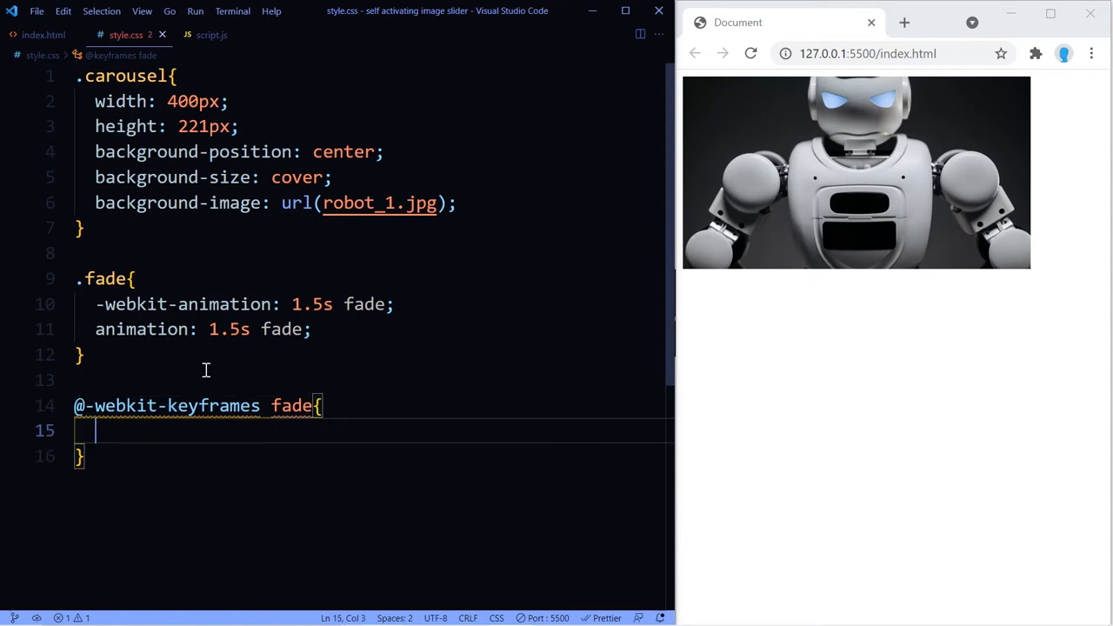
pyautogui.write('from')
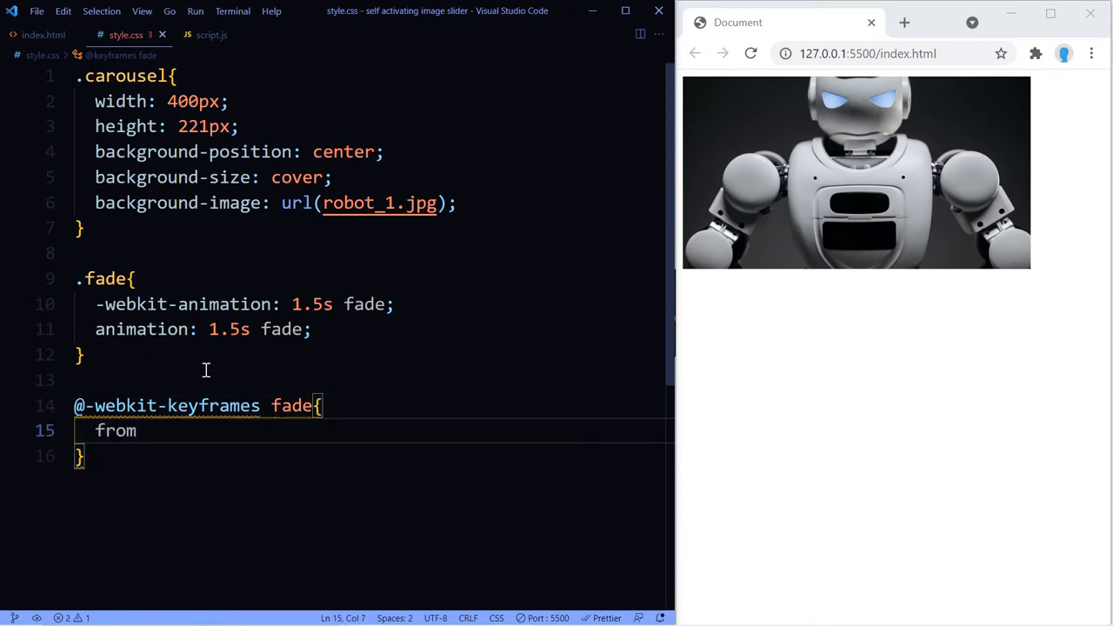
pyautogui.write('{opacity: ;')
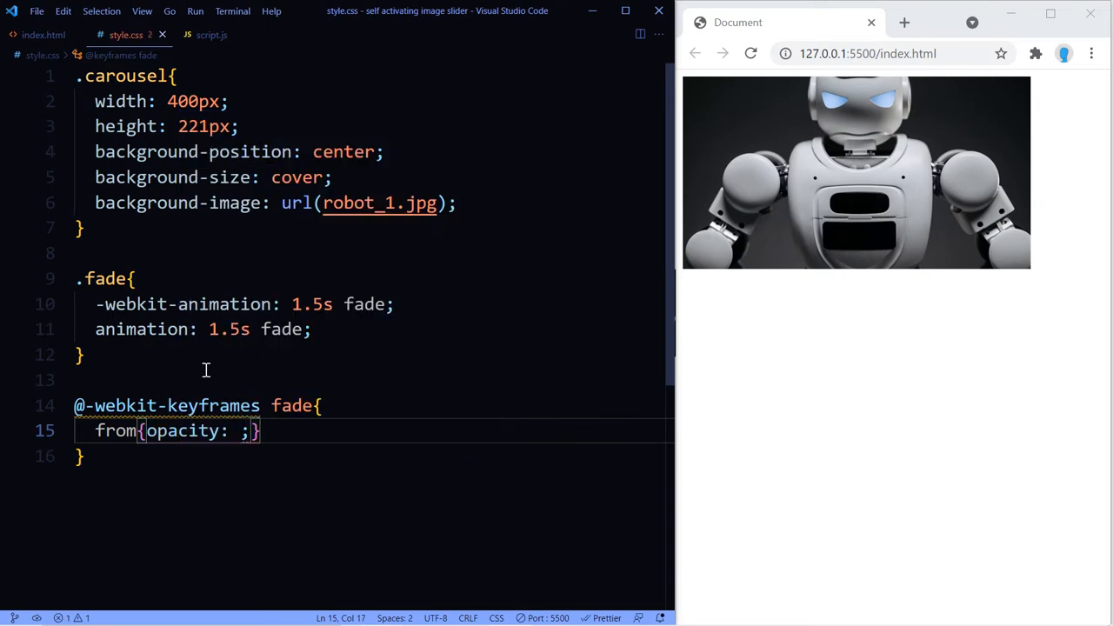
pyautogui.write('0.4')
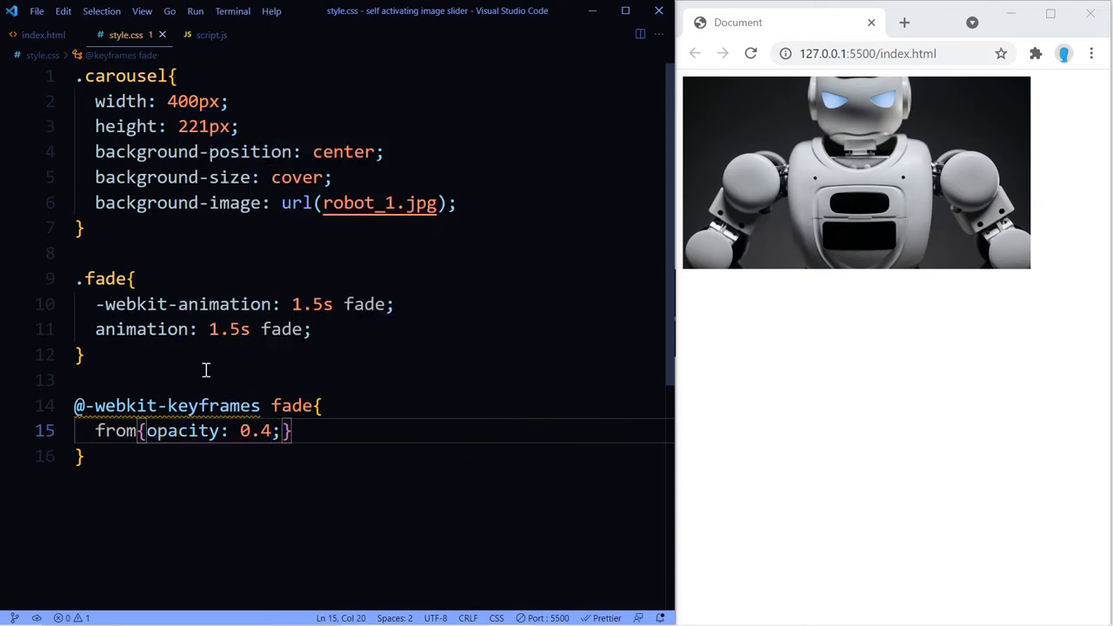
pyautogui.write('to')
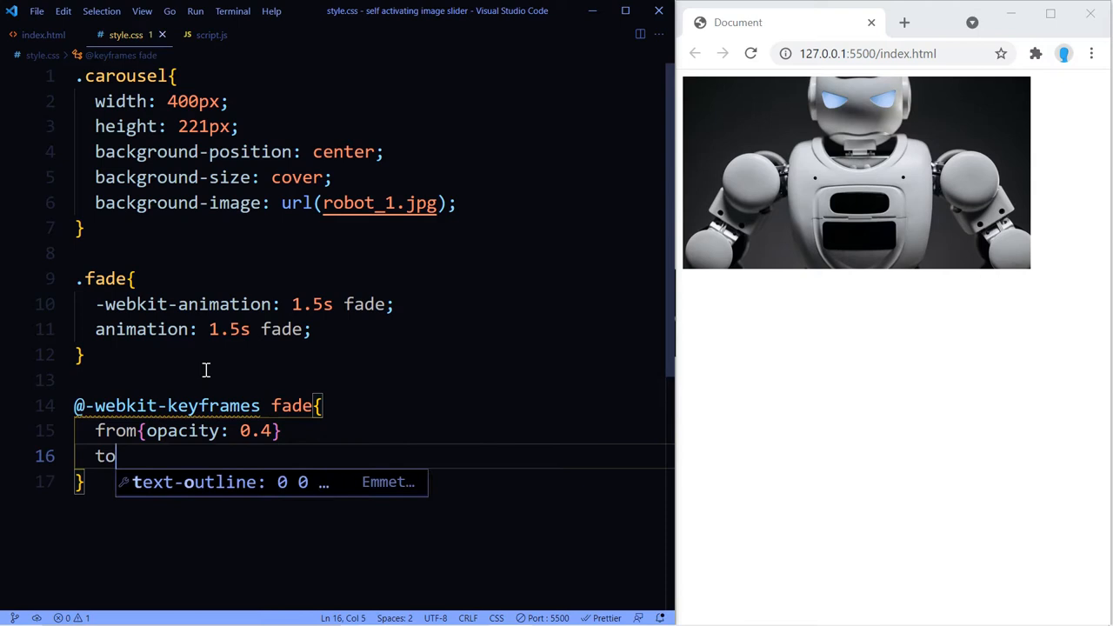
pyautogui.write('{opacity: 1')
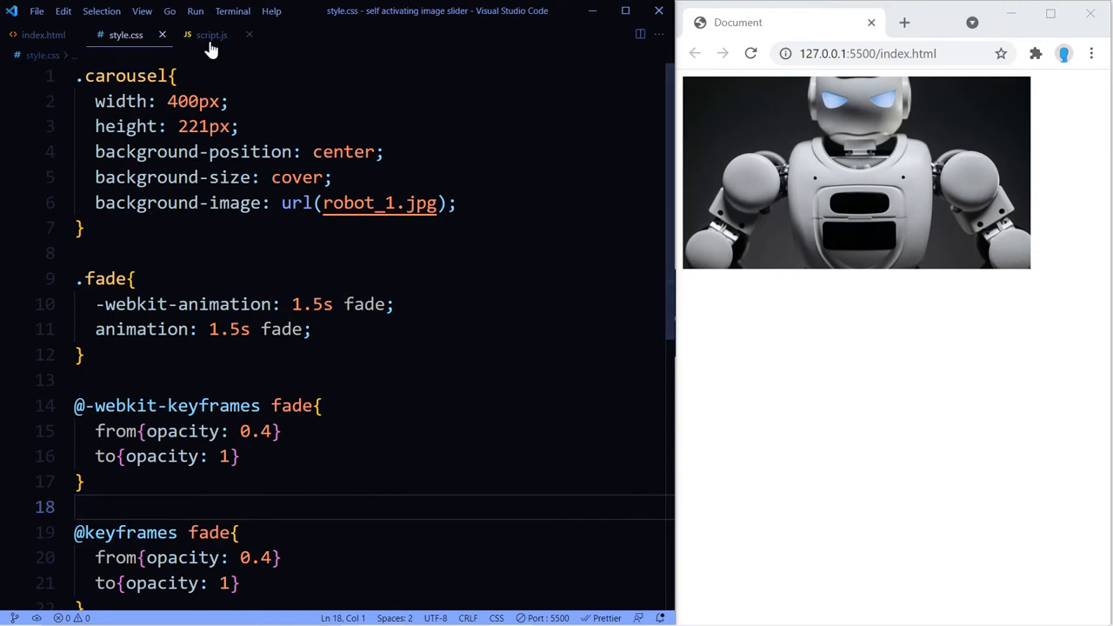
# In script.js, declare const images with robot_1.jpg, robot_2.jpg and robot_3.jpg.
pyautogui.click(211, 35)
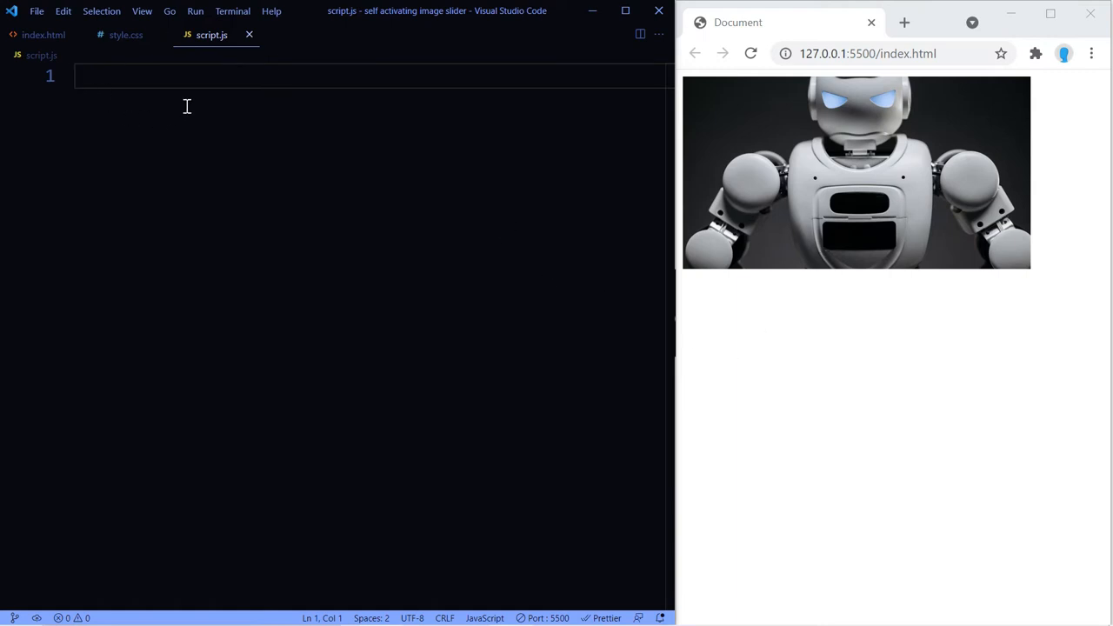
pyautogui.write('const i')
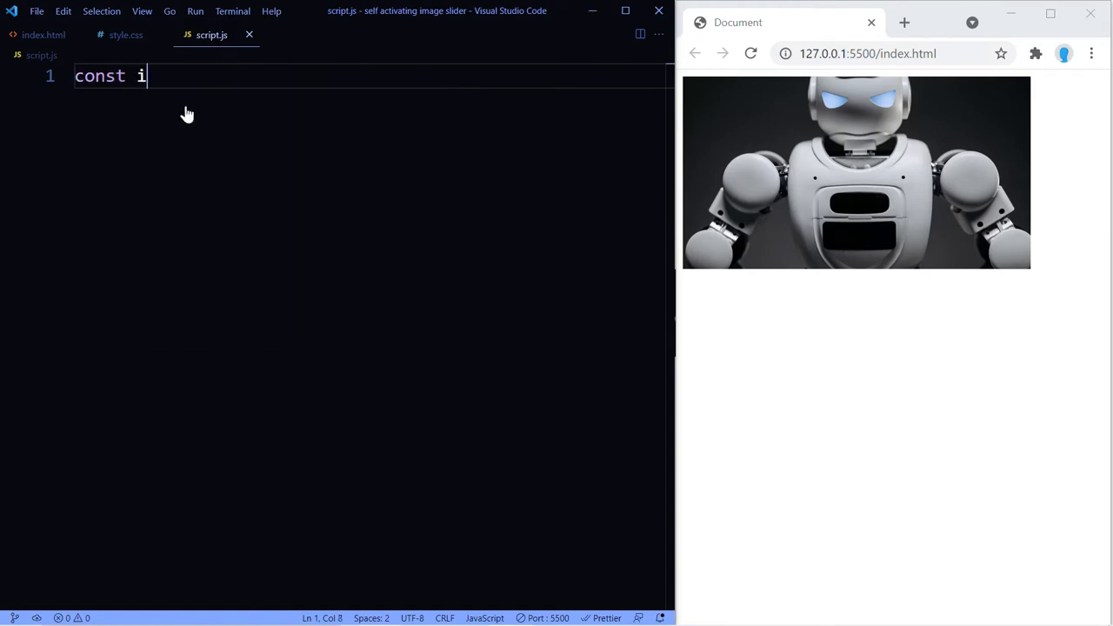
pyautogui.write('mages = ["')
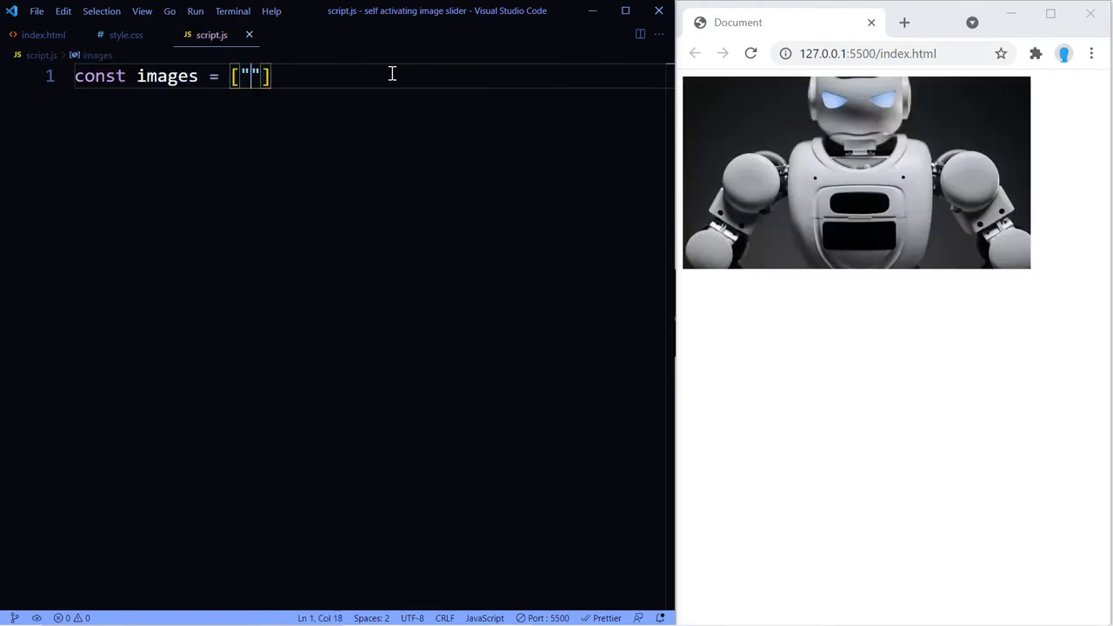
pyautogui.write('robot_1.jpg')
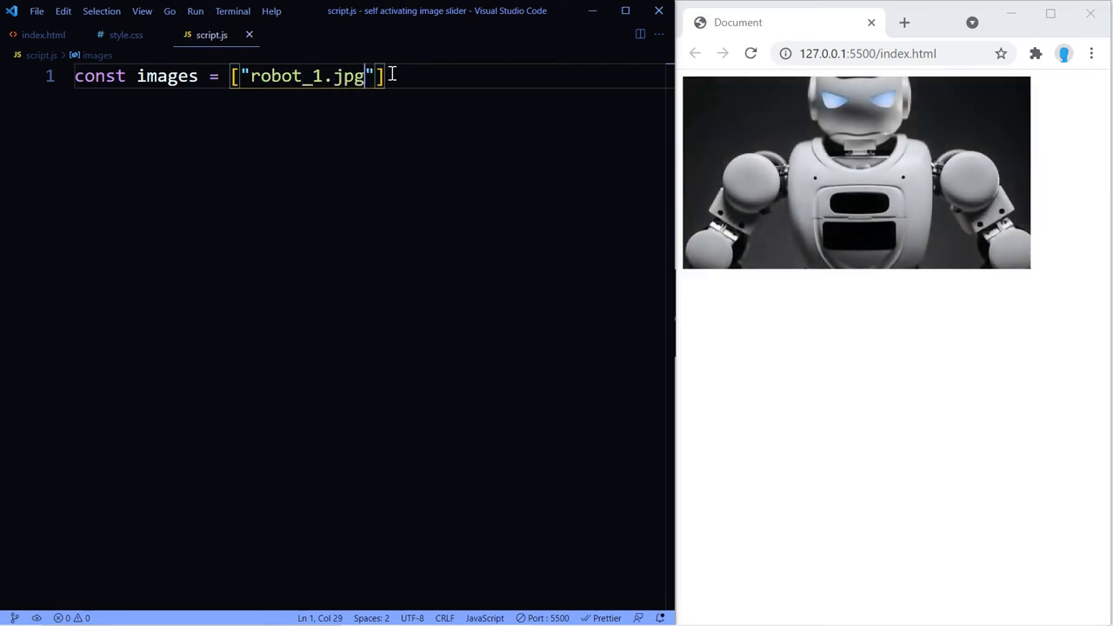
pyautogui.write(',')
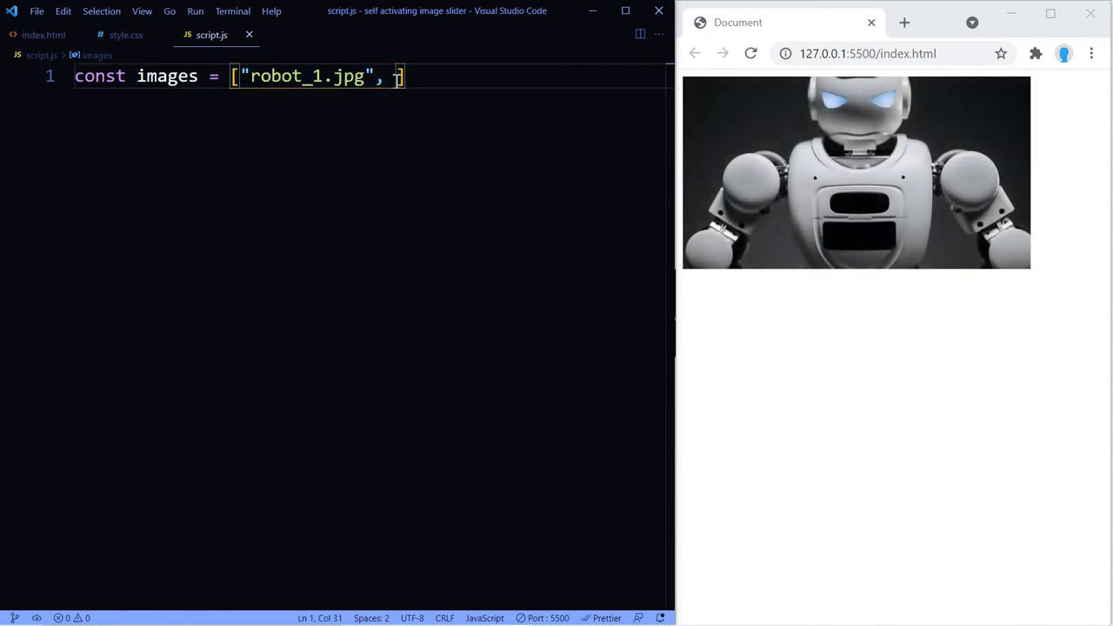
pyautogui.write('"robot_1.jpg",')
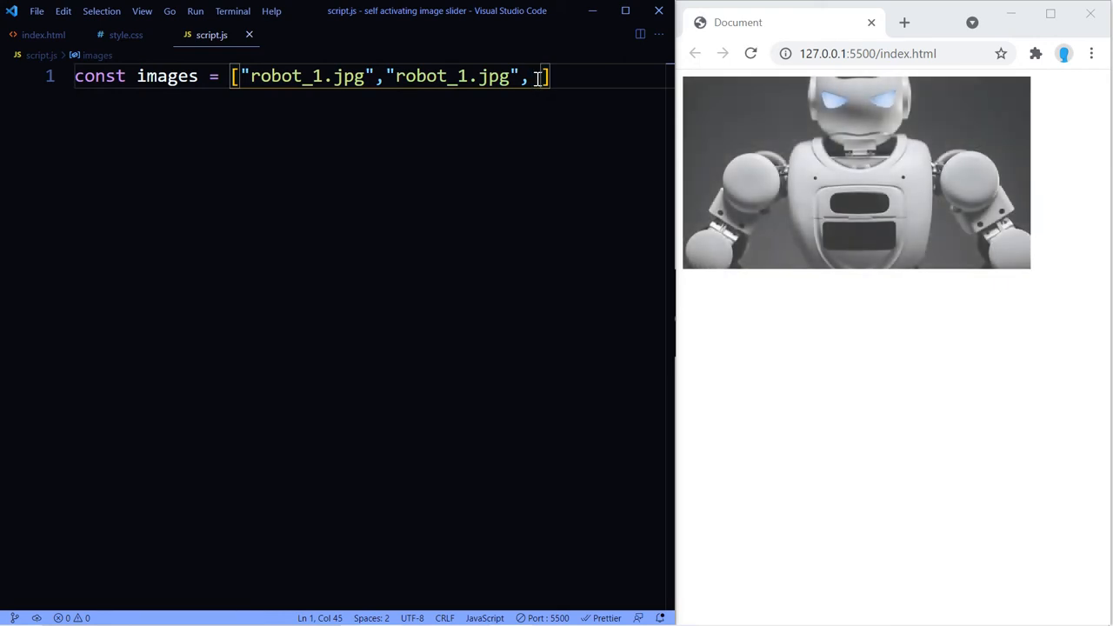
pyautogui.write('"robot_1.jpg"')
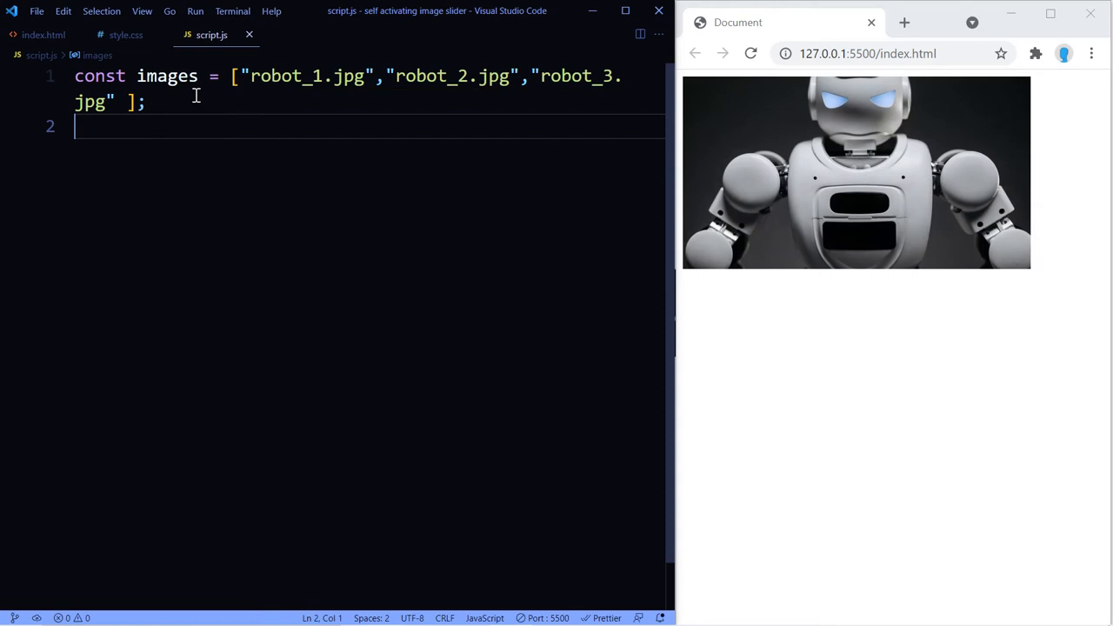
# Add const carousel = document.querySelector(".carousel").
pyautogui.write('const')
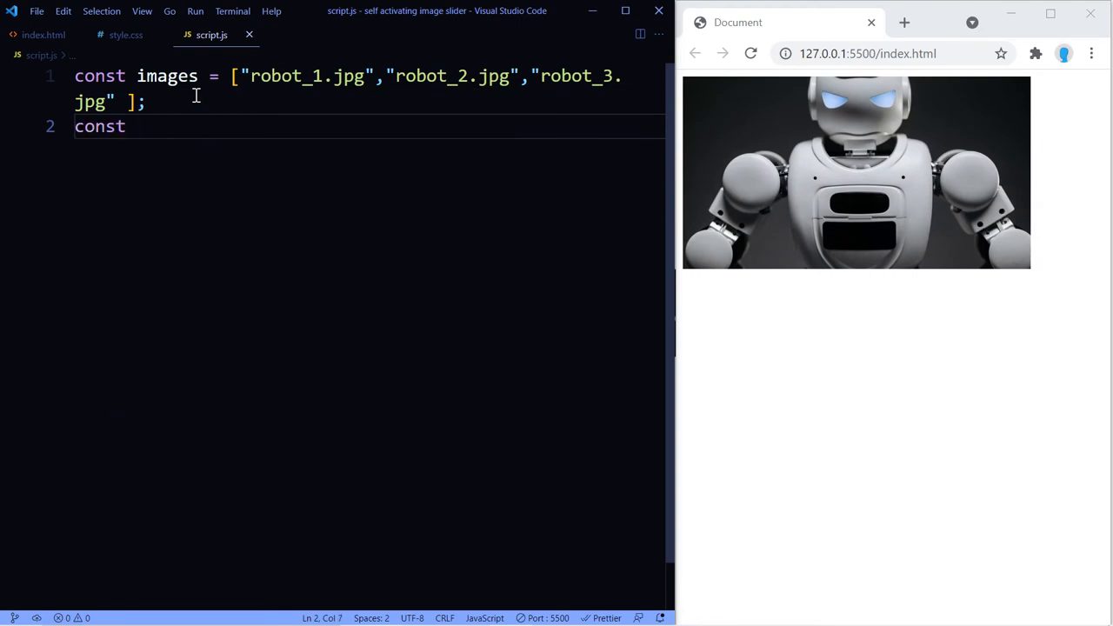
pyautogui.write('carousel =')
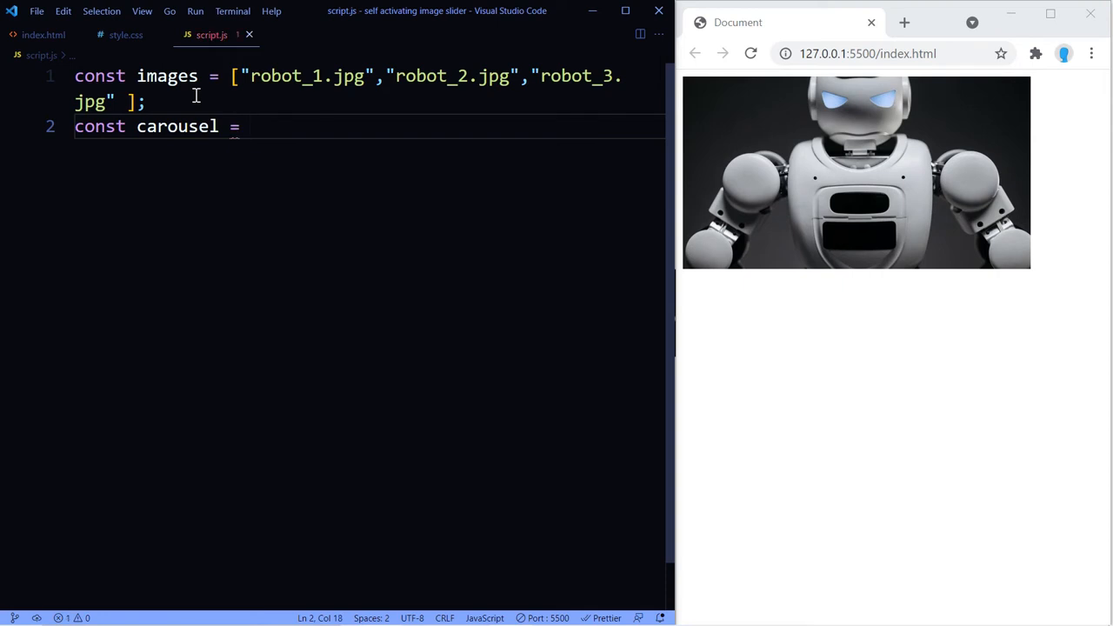
pyautogui.write('document.querySelector(".')
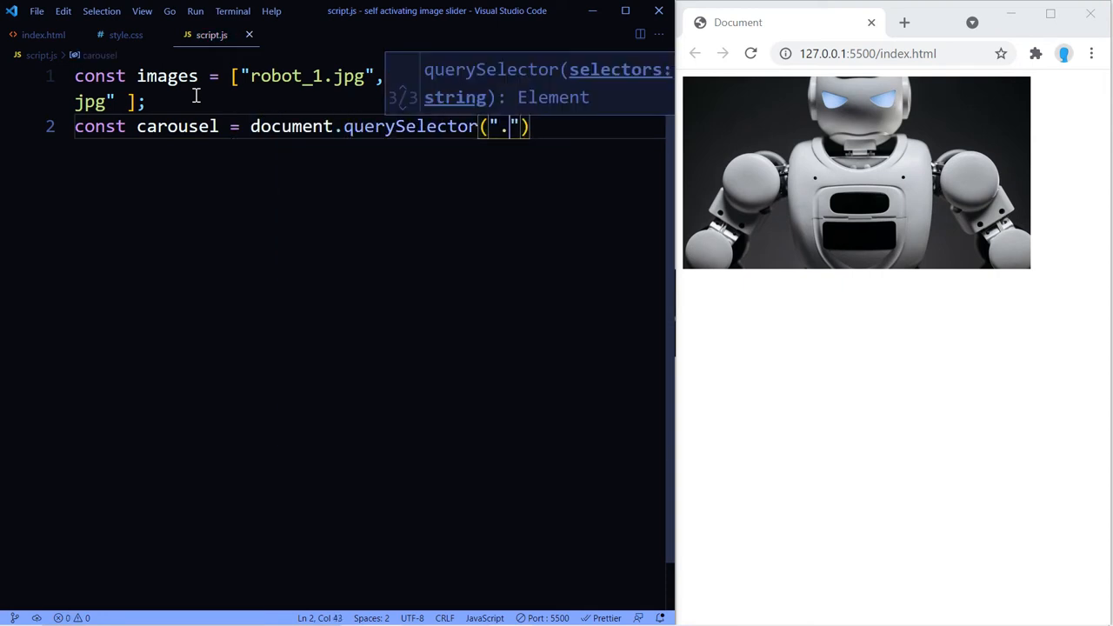
pyautogui.write('carousel')
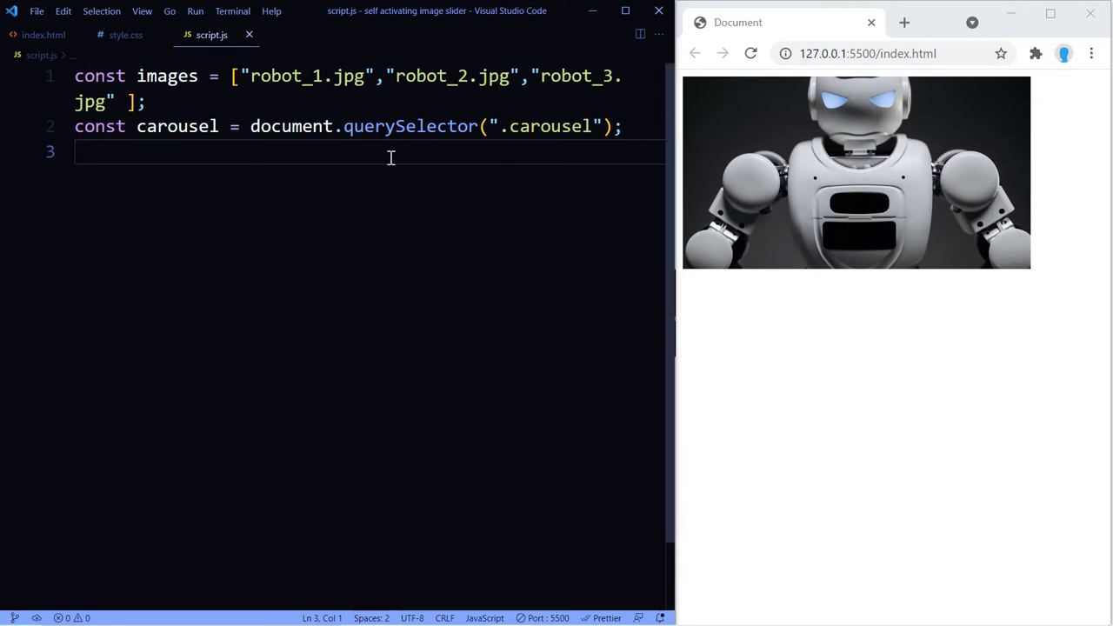
pyautogui.write('const int')
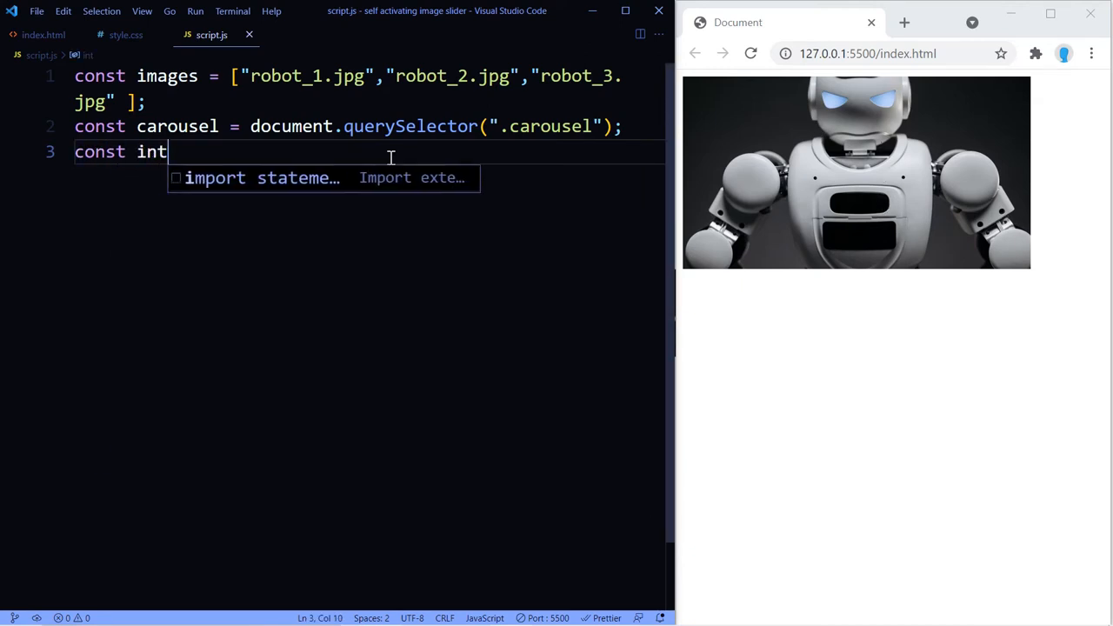
# Set const interval = setInterval calling startCarousel() every 3000 ms.
pyautogui.write('erval =')
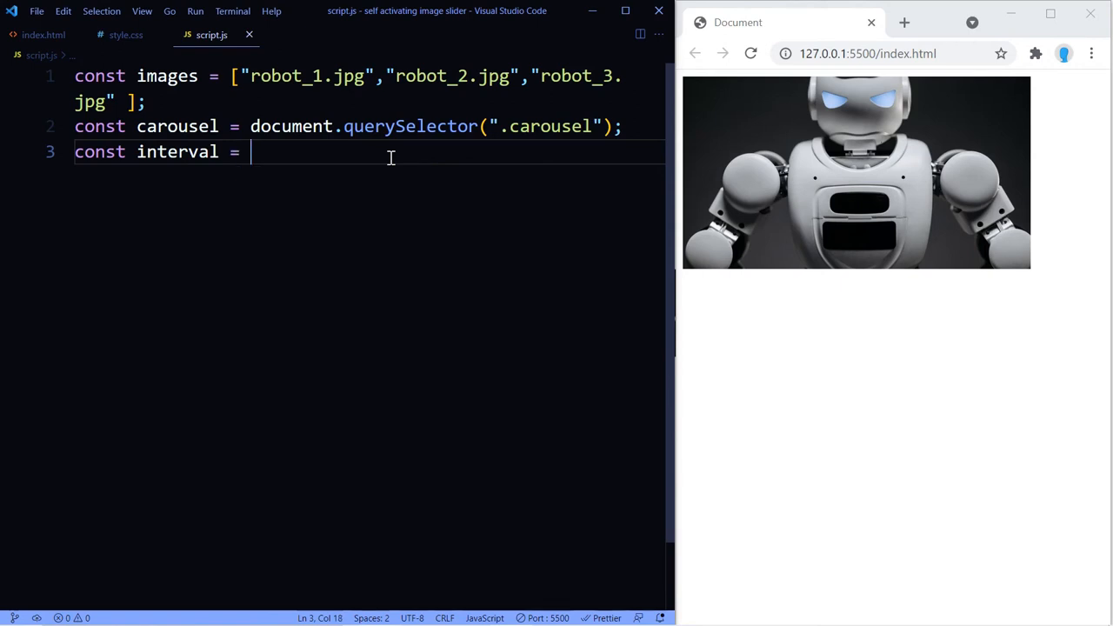
pyautogui.write('setInterval(')
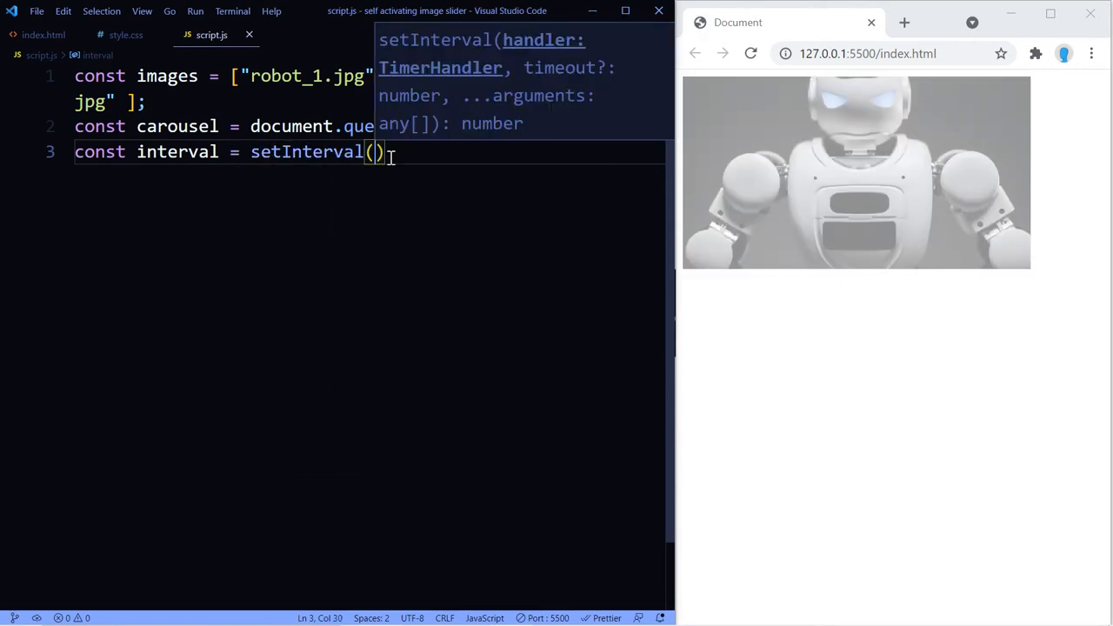
pyautogui.write('function()')
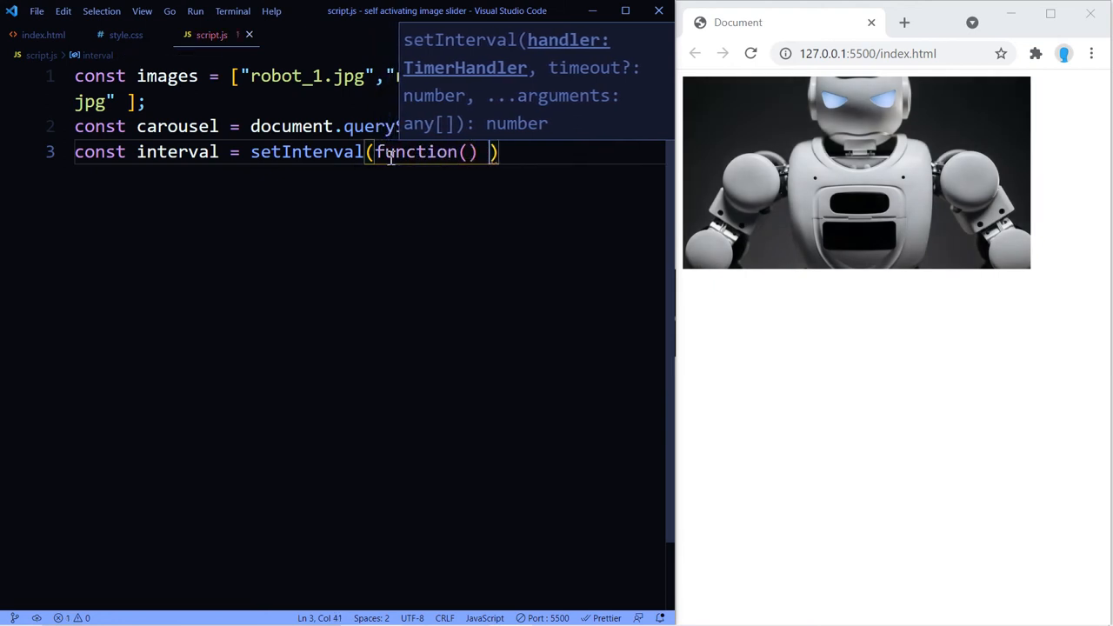
pyautogui.write('{')
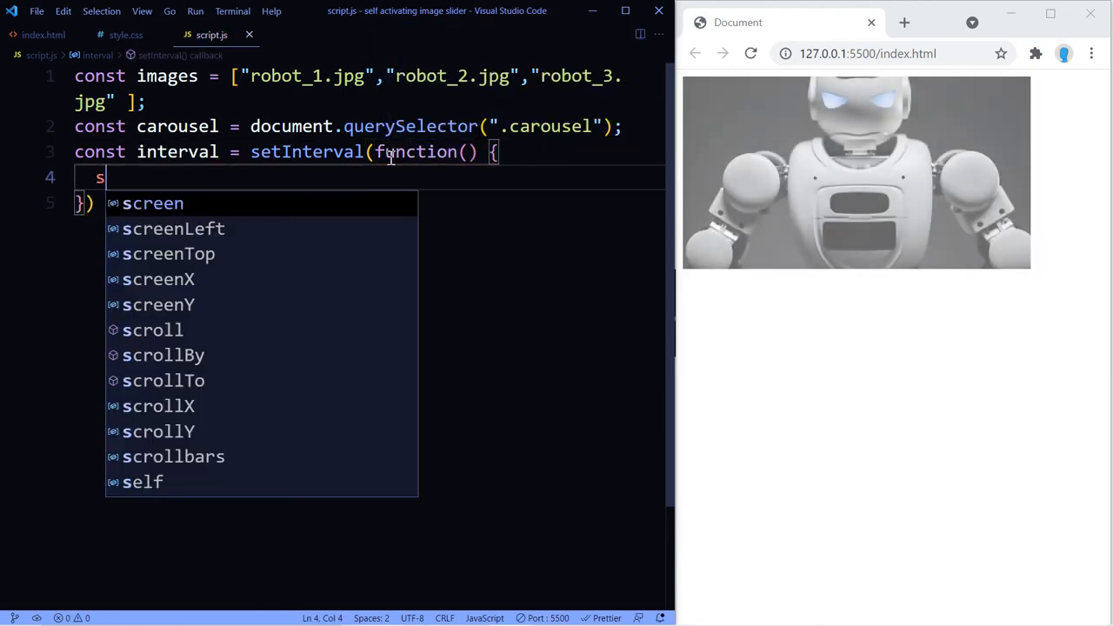
pyautogui.write('tart')
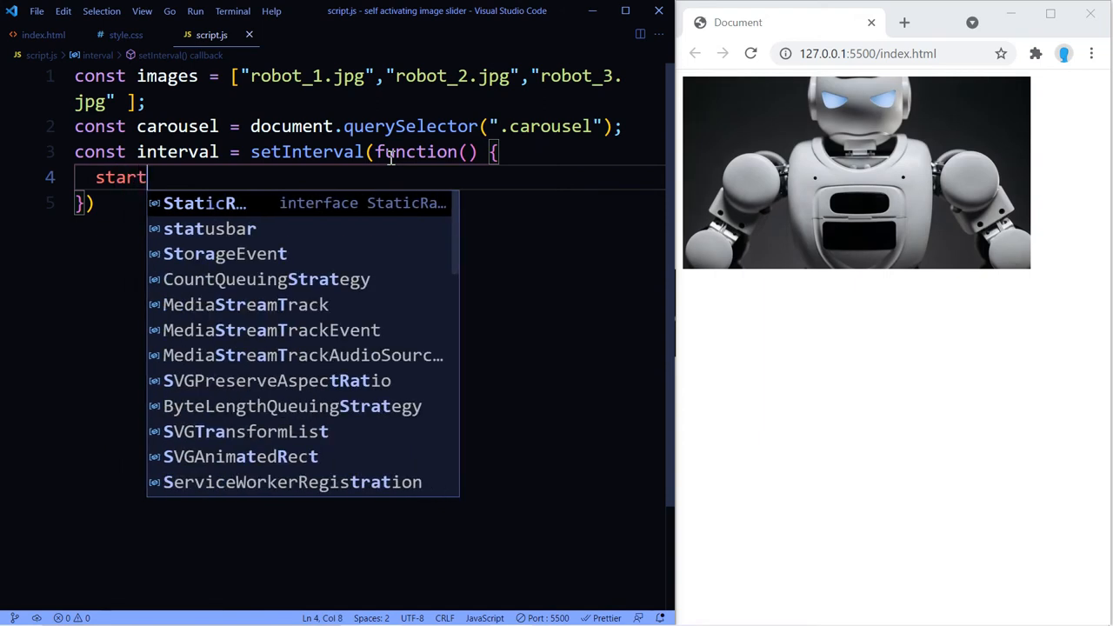
pyautogui.write('Carousel')
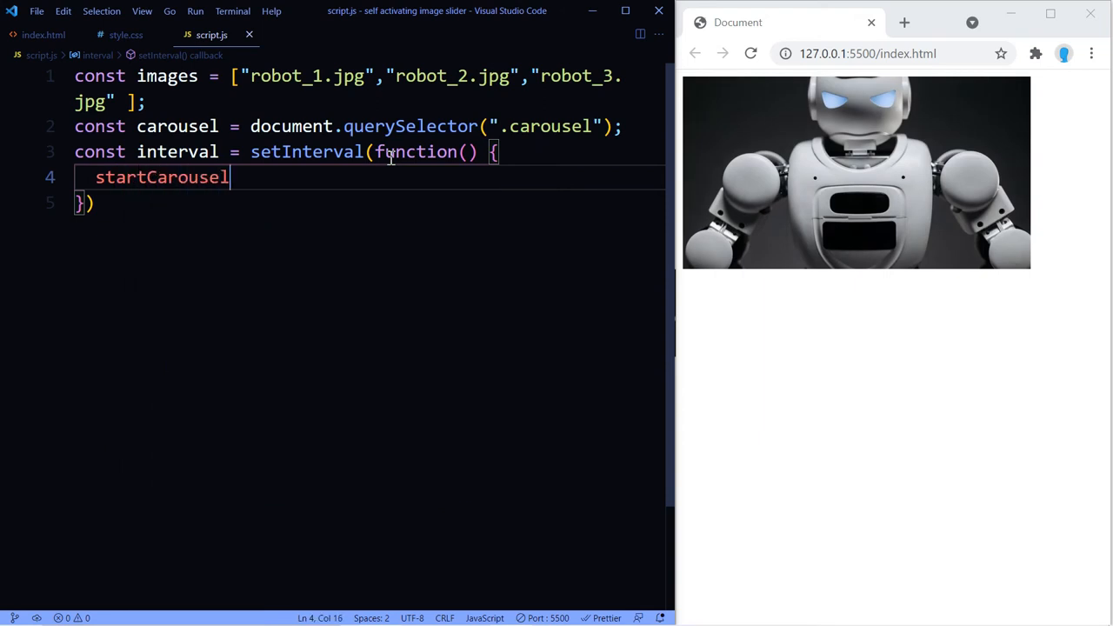
pyautogui.write('();')
pyautogui.click(367, 203)
pyautogui.write(', ')
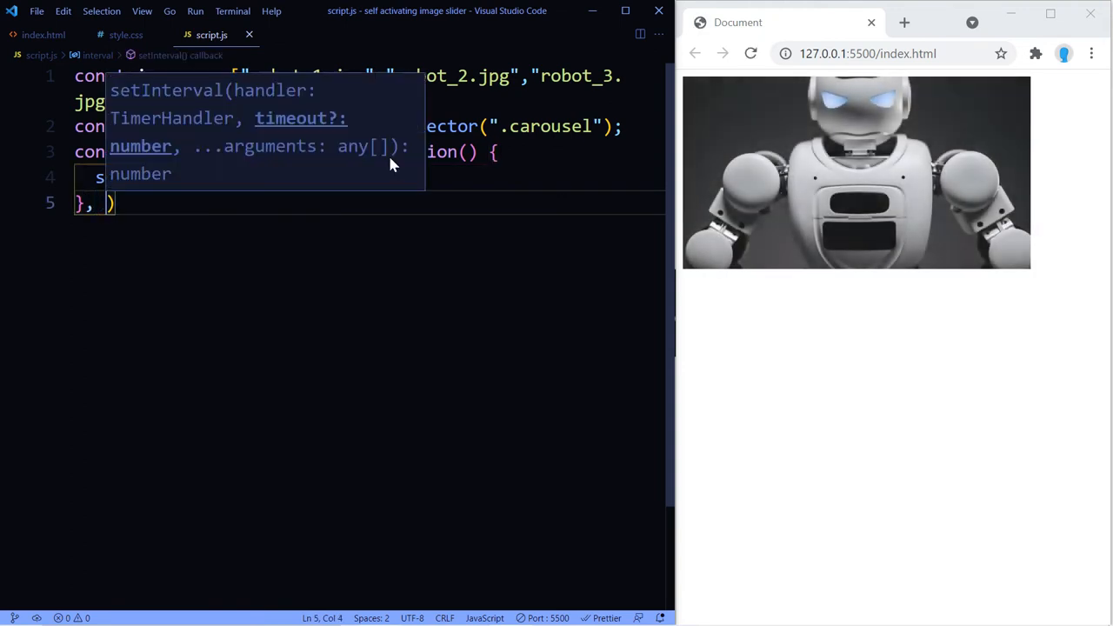
pyautogui.write('3000')
pyautogui.write('var')
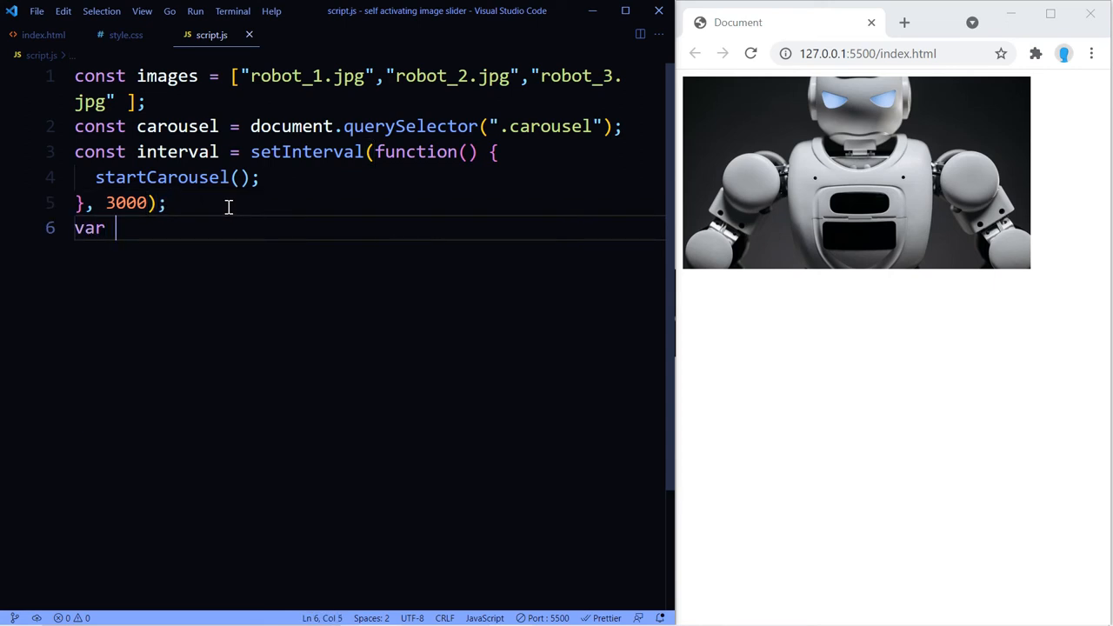
# Declare index = 1 and begin the startCarousel definition.
pyautogui.write('index =')
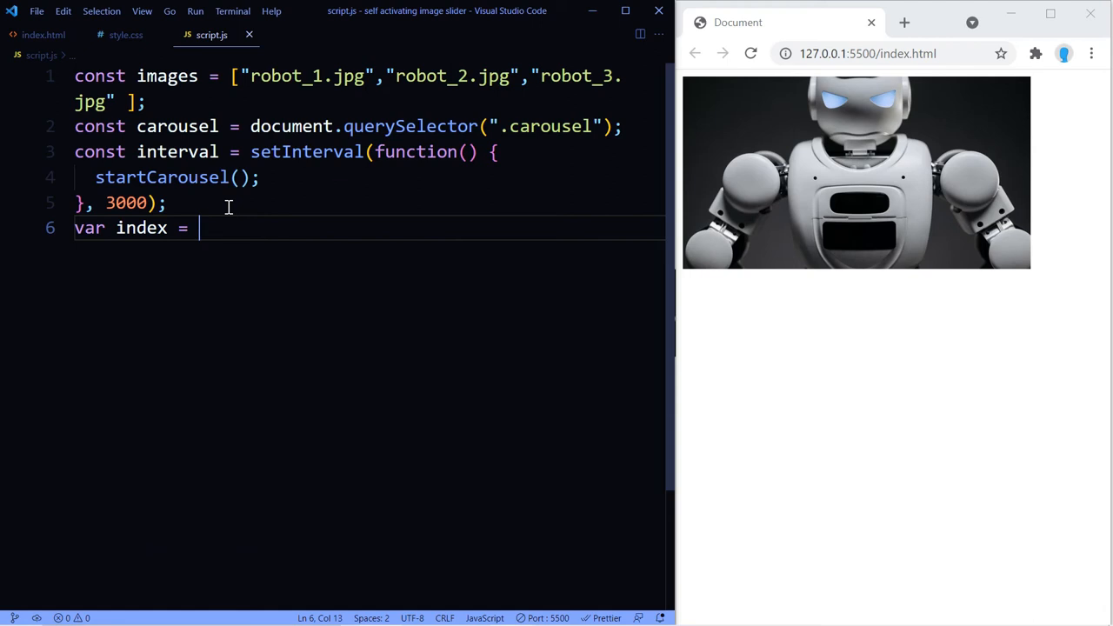
pyautogui.write('1')
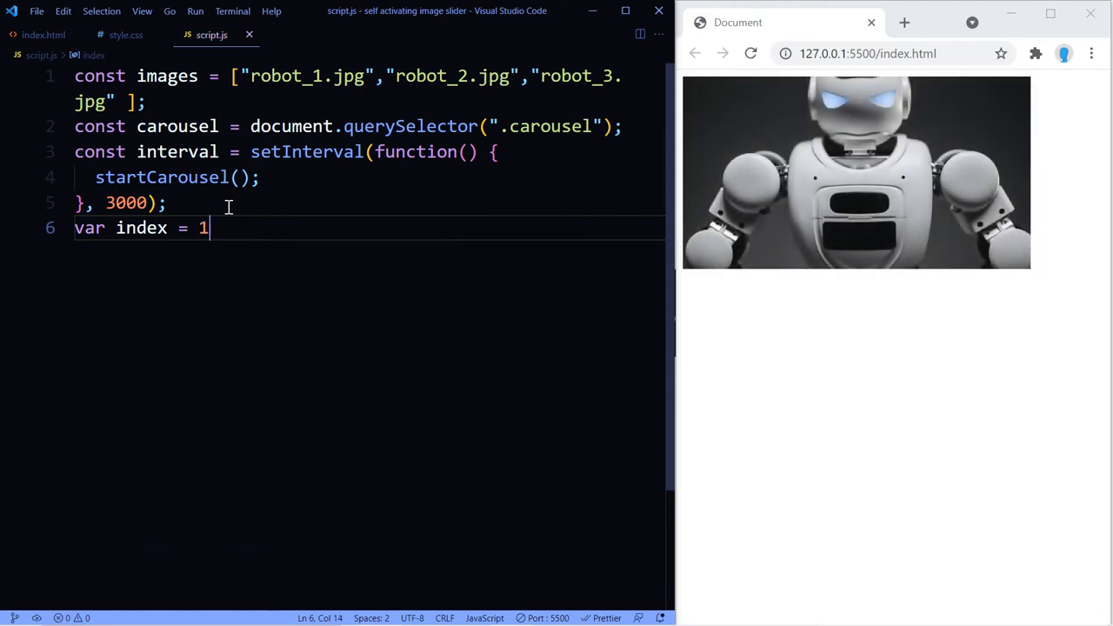
pyautogui.write(';')
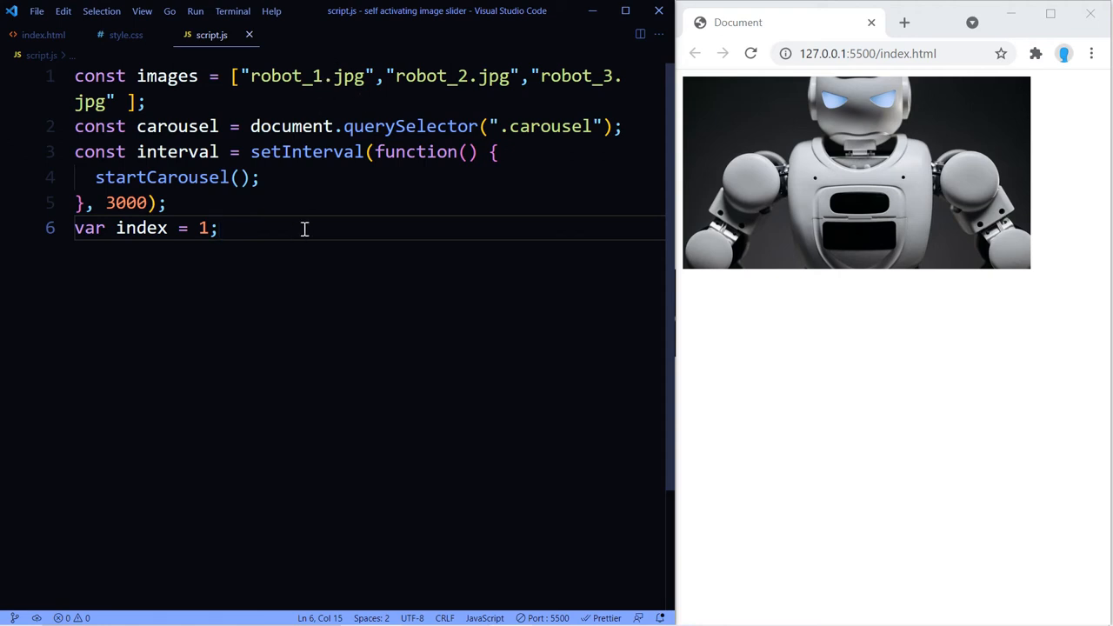
pyautogui.write('startCarousel')
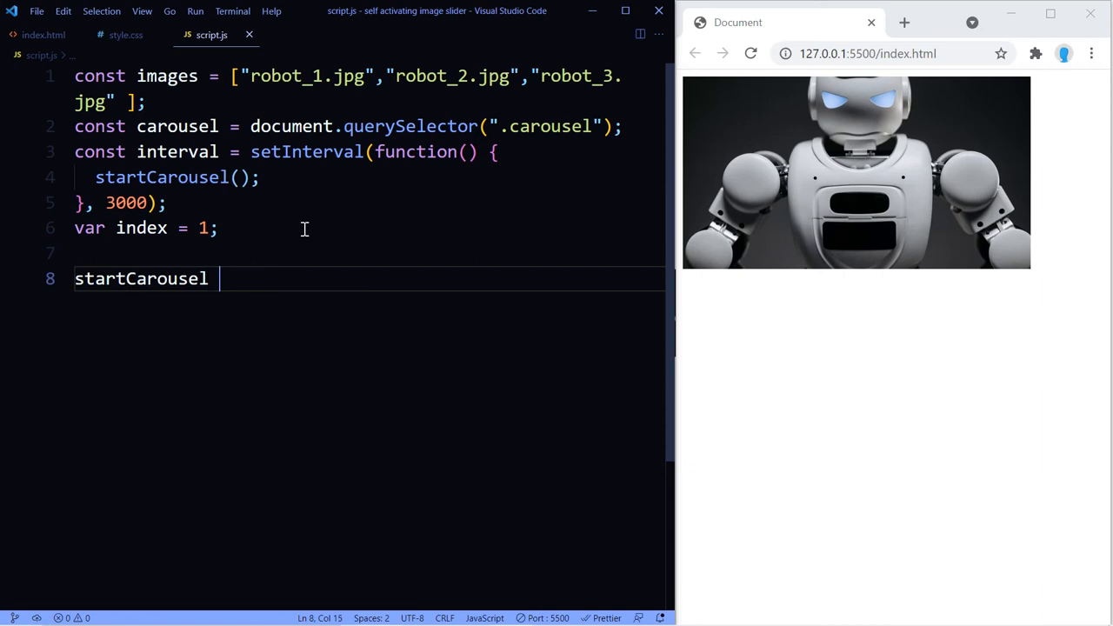
# Write startCarousel = () => { with a carousel.style.backgroundImage assignment inside.
pyautogui.write('= ()')
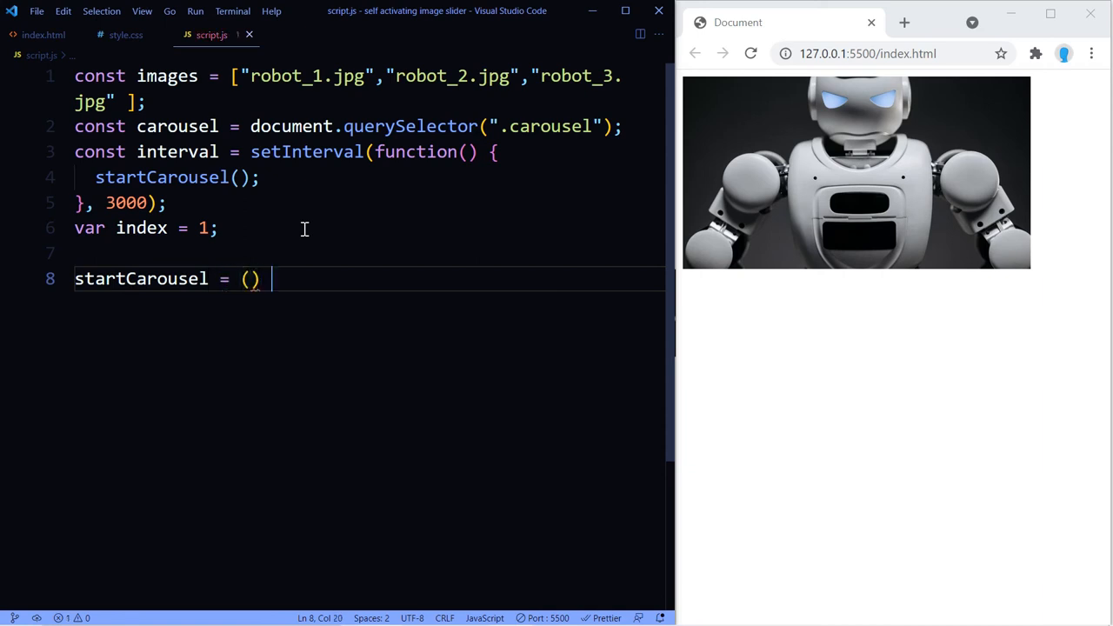
pyautogui.write('=> {')
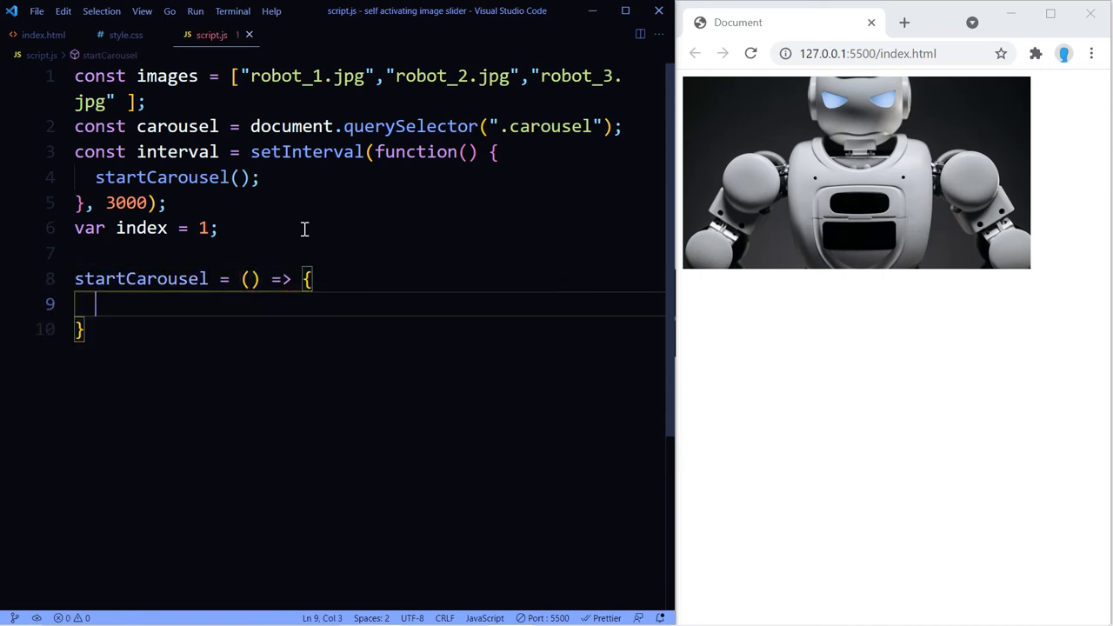
pyautogui.write('carousel')
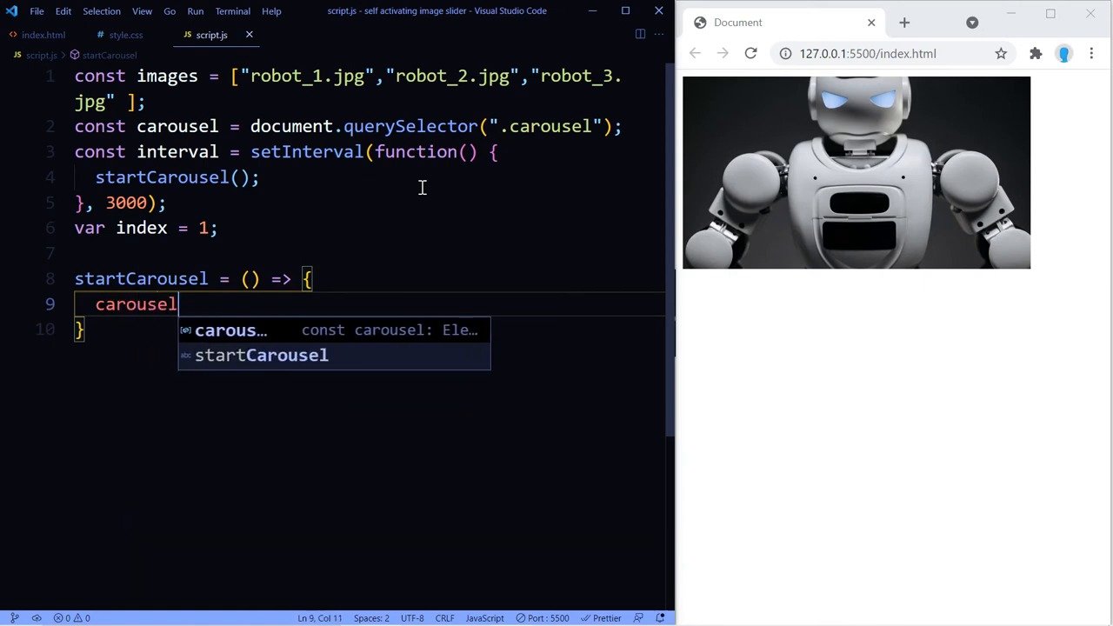
pyautogui.write('.style')
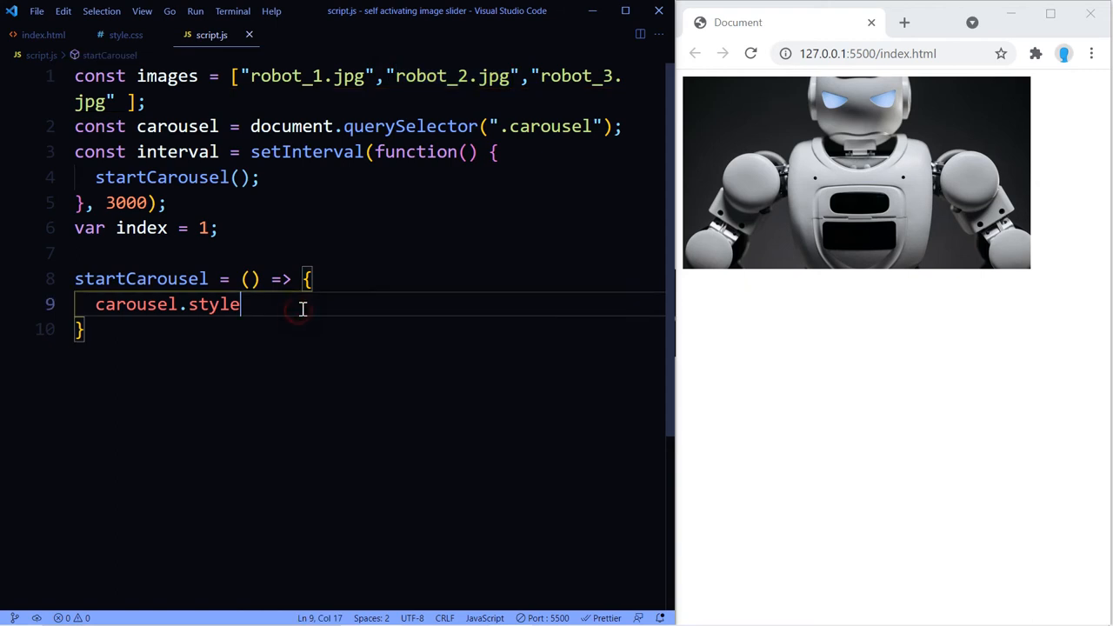
pyautogui.write('.back')
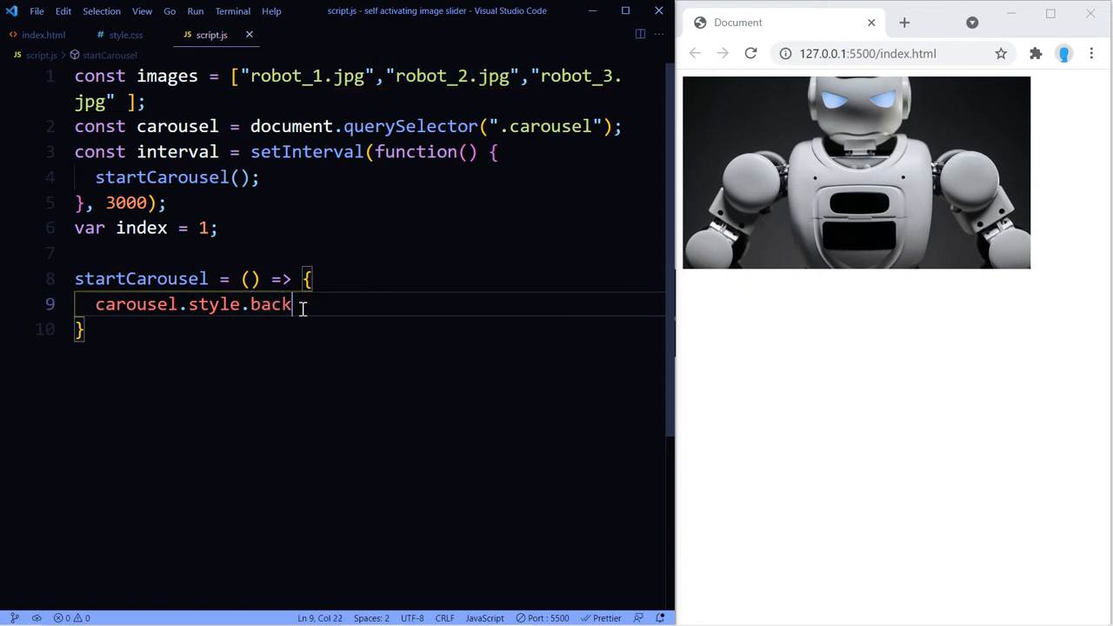
pyautogui.write('groundImage =')
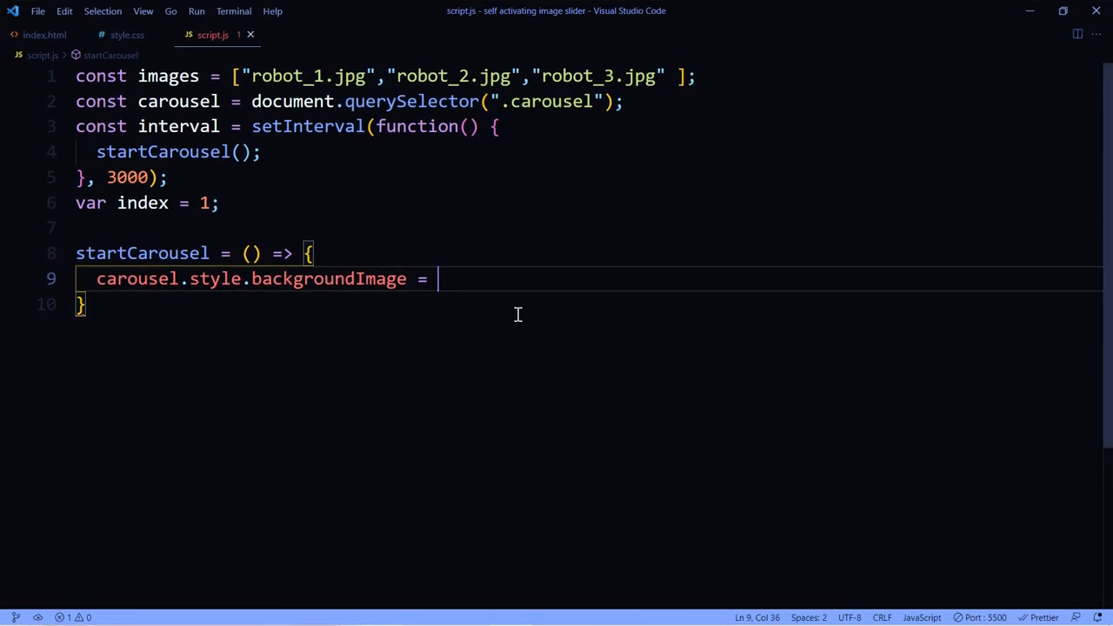
# Assign the background image the template url(${images[index++]}) and start a new line.
pyautogui.write('url(')
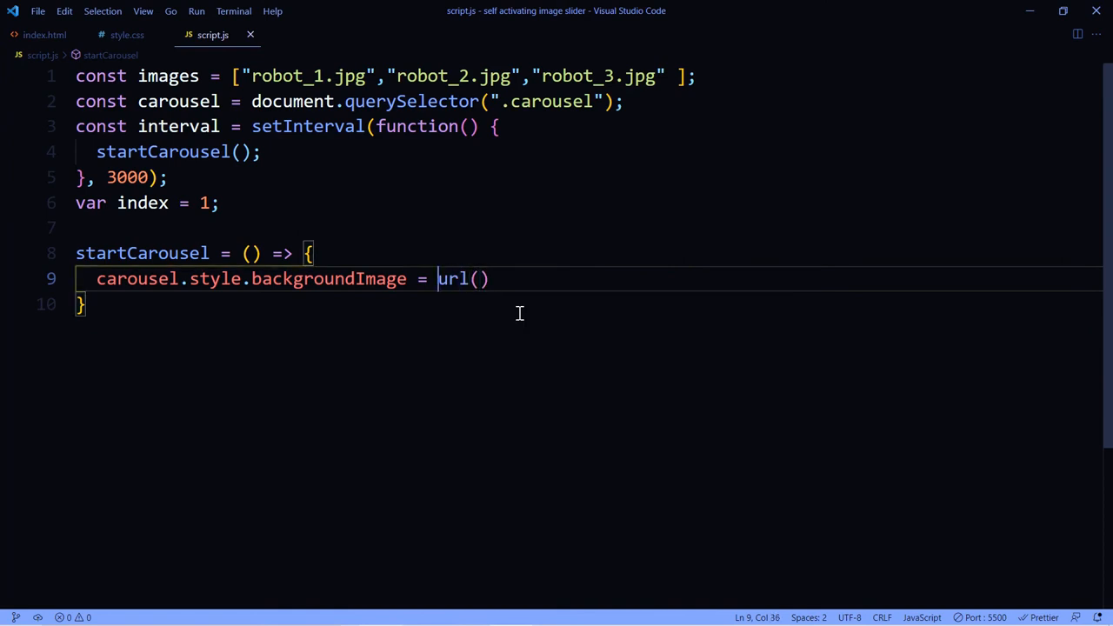
pyautogui.write('`')
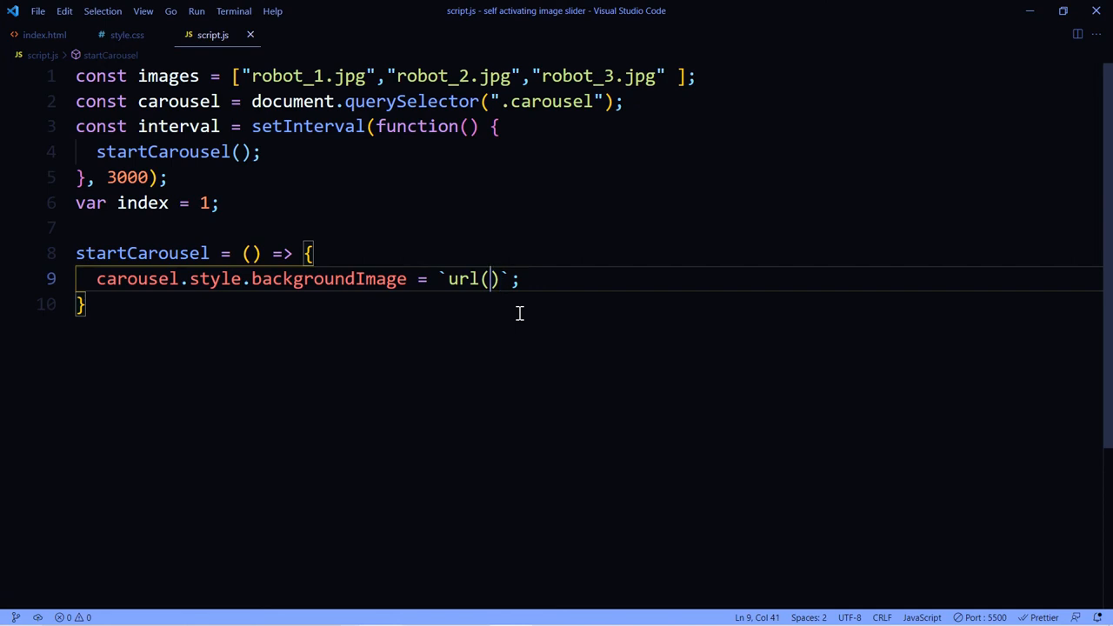
pyautogui.write('$')
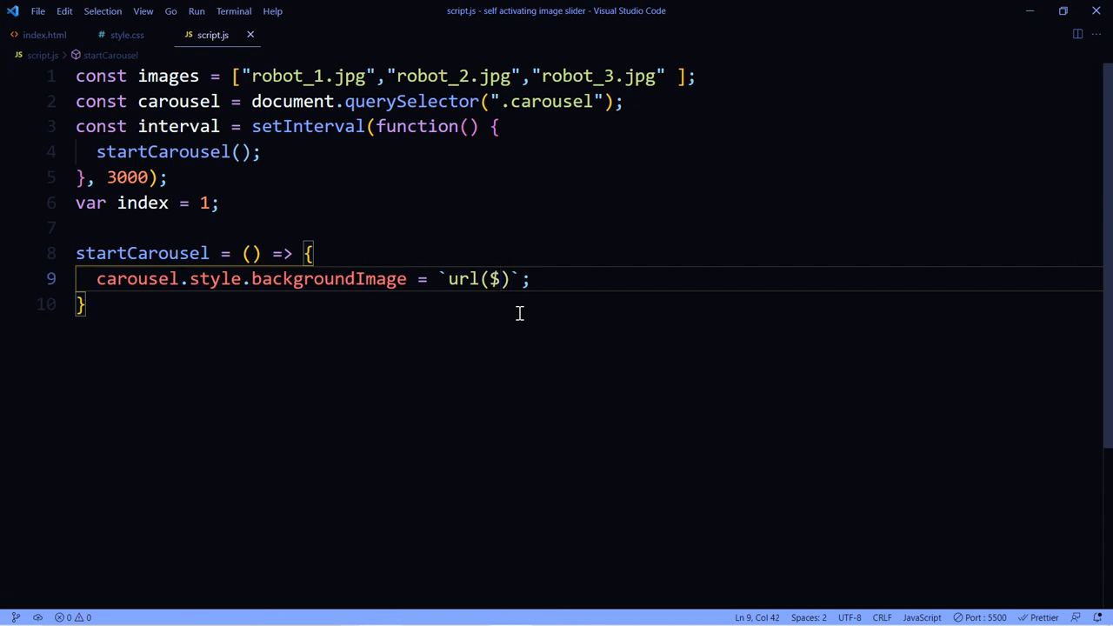
pyautogui.write('{')
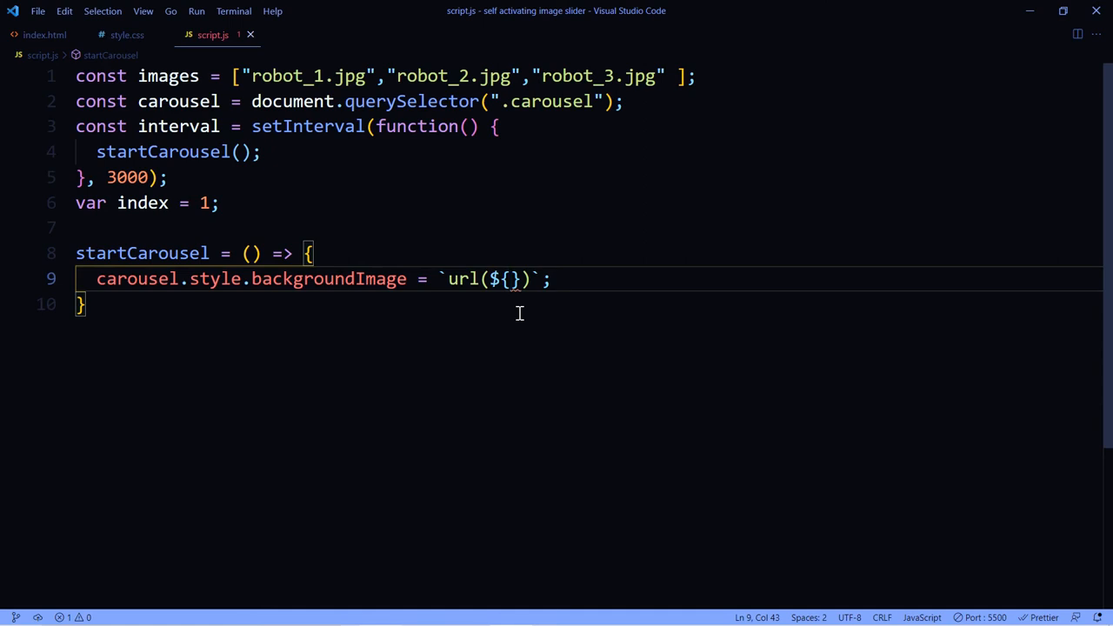
pyautogui.write('images')
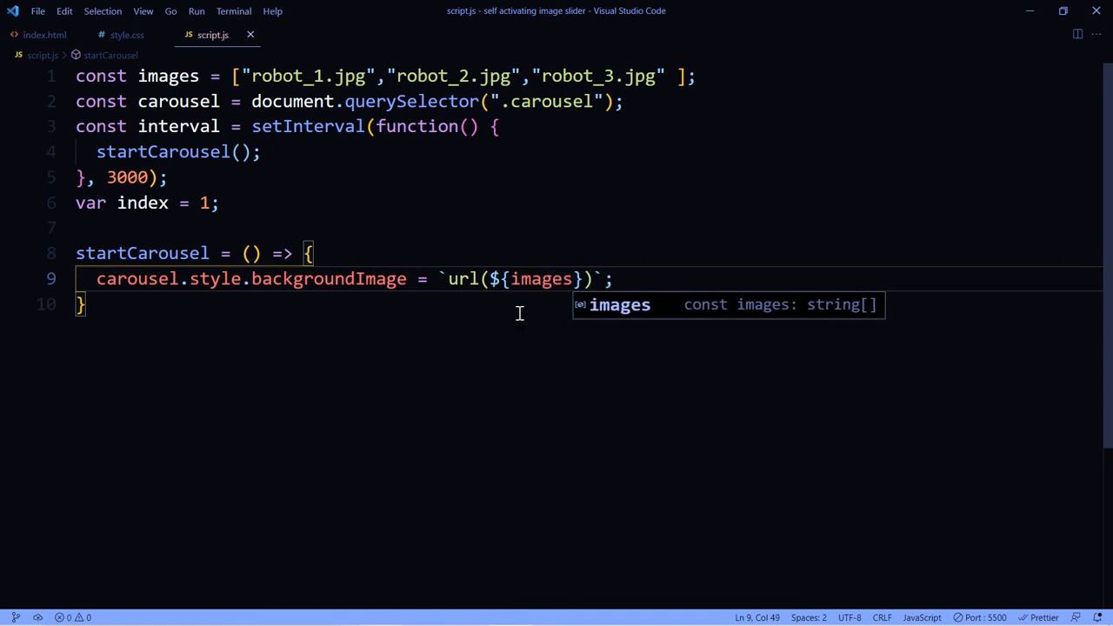
pyautogui.write('[index')
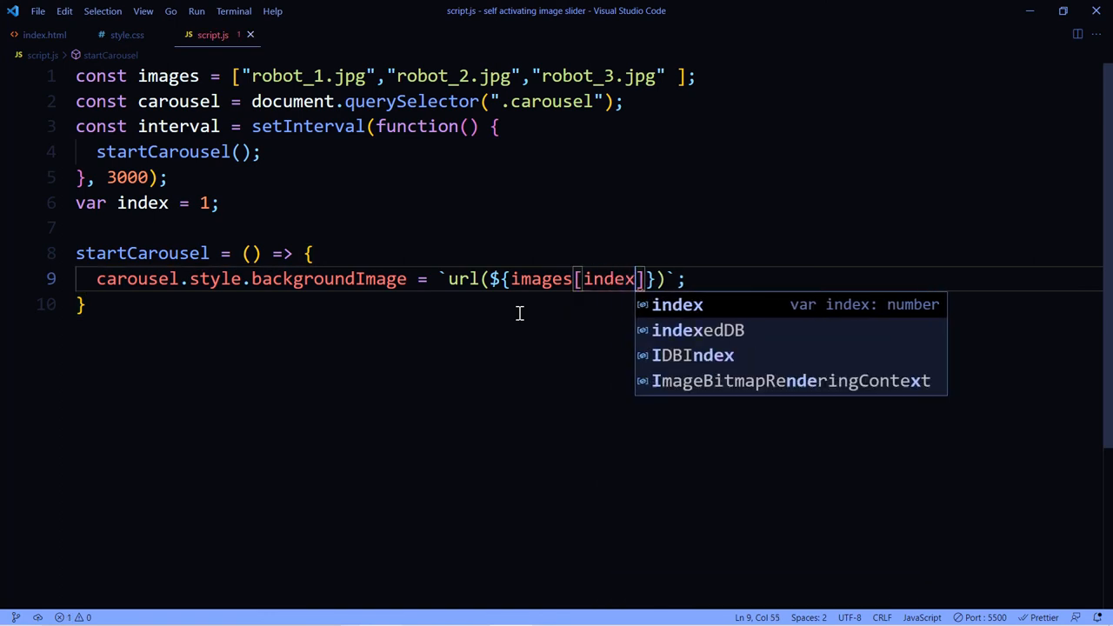
pyautogui.write('++')
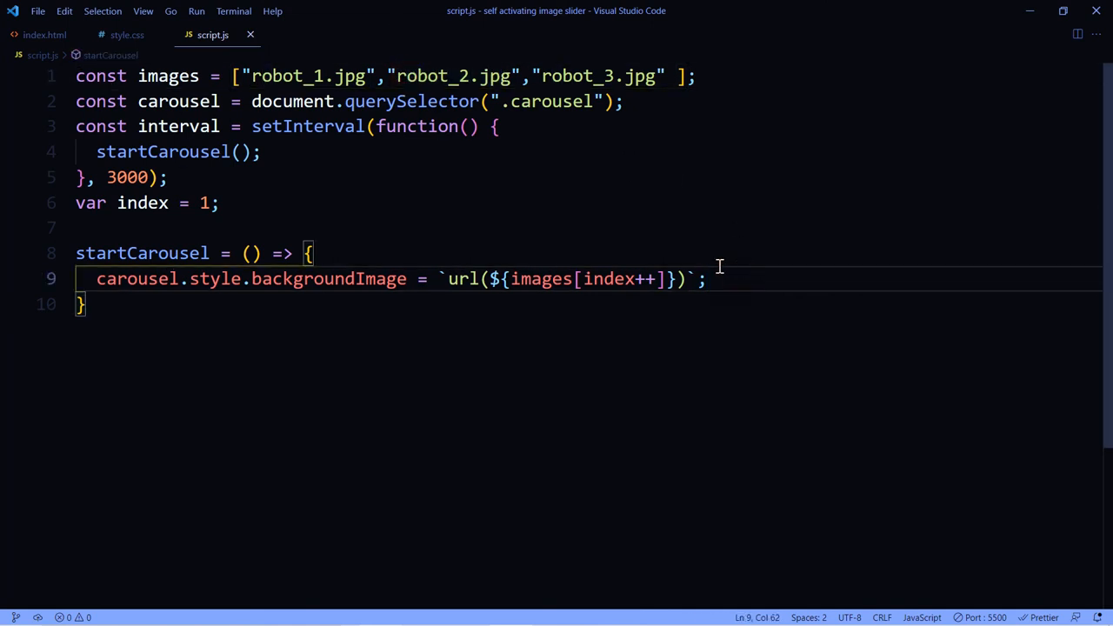
pyautogui.press('Enter')
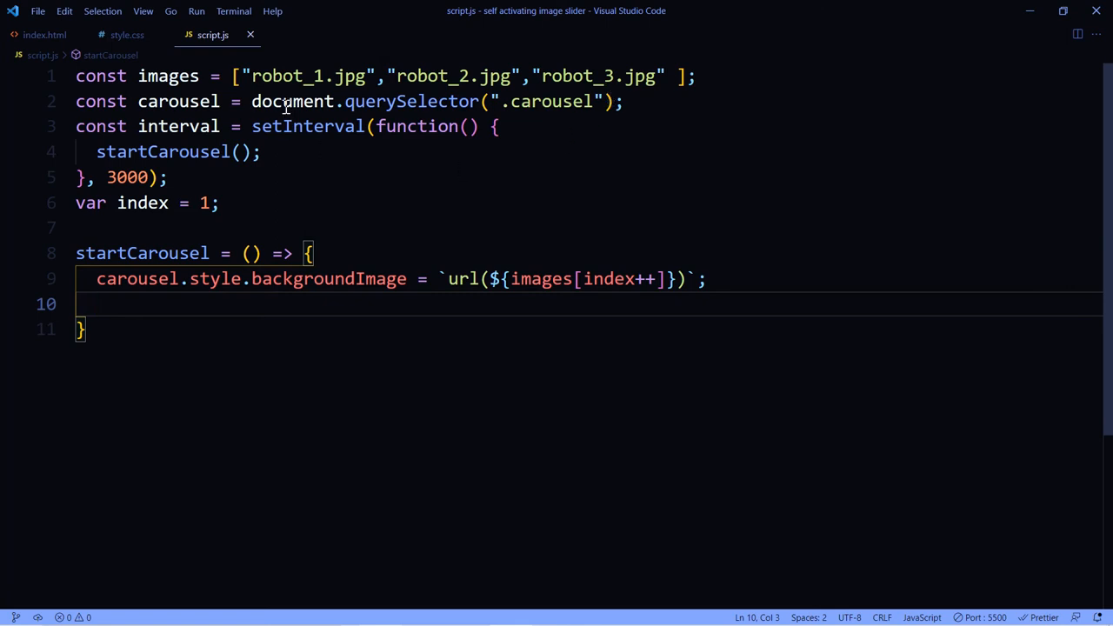
pyautogui.moveTo(410, 140)
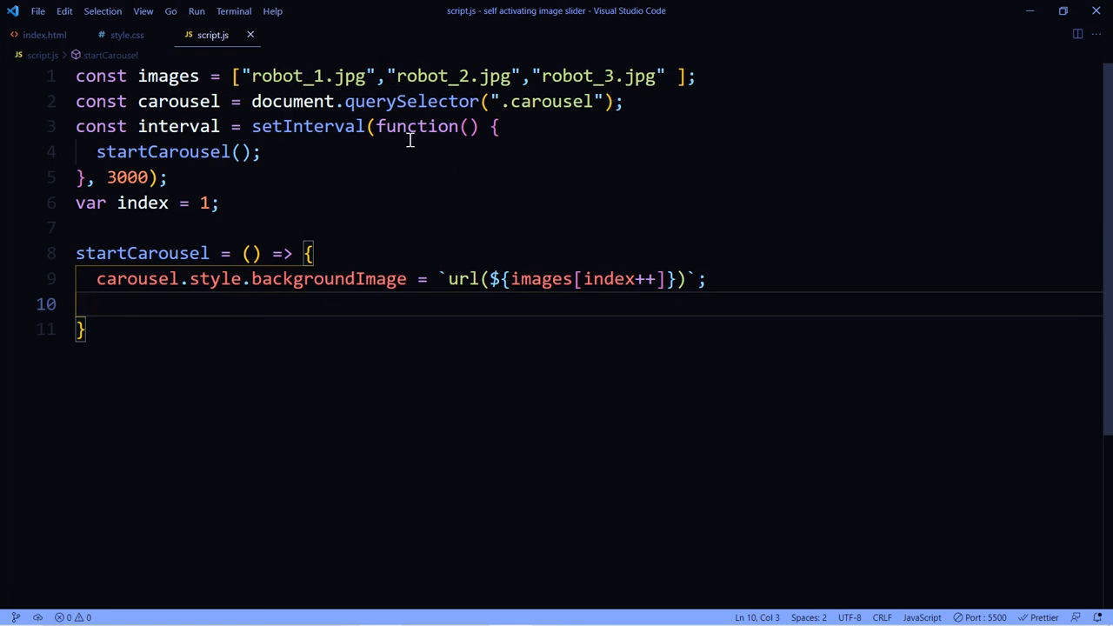
# Add 'if(index > images.length - 1) index = 0;' in startCarousel, then view index.html's carousel classes.
pyautogui.write('if(')
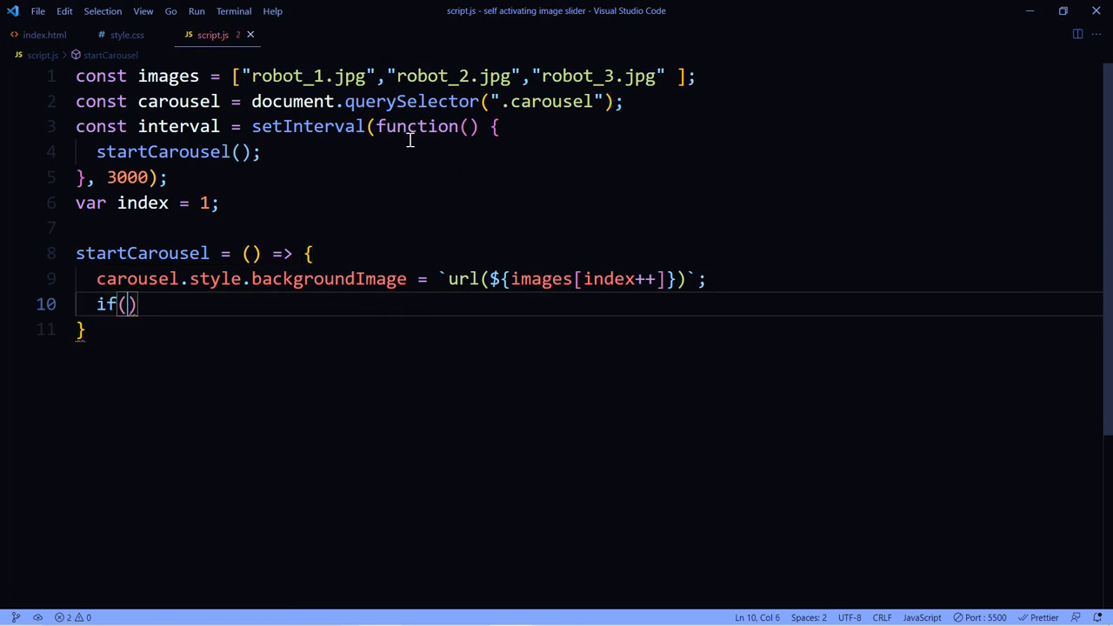
pyautogui.write('index >')
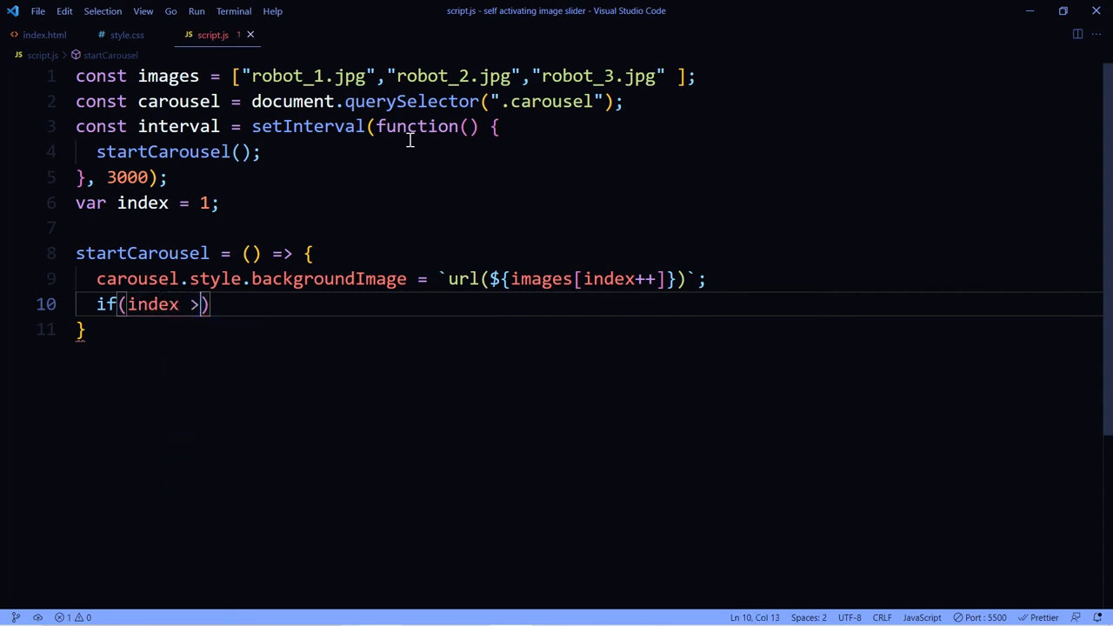
pyautogui.write('images')
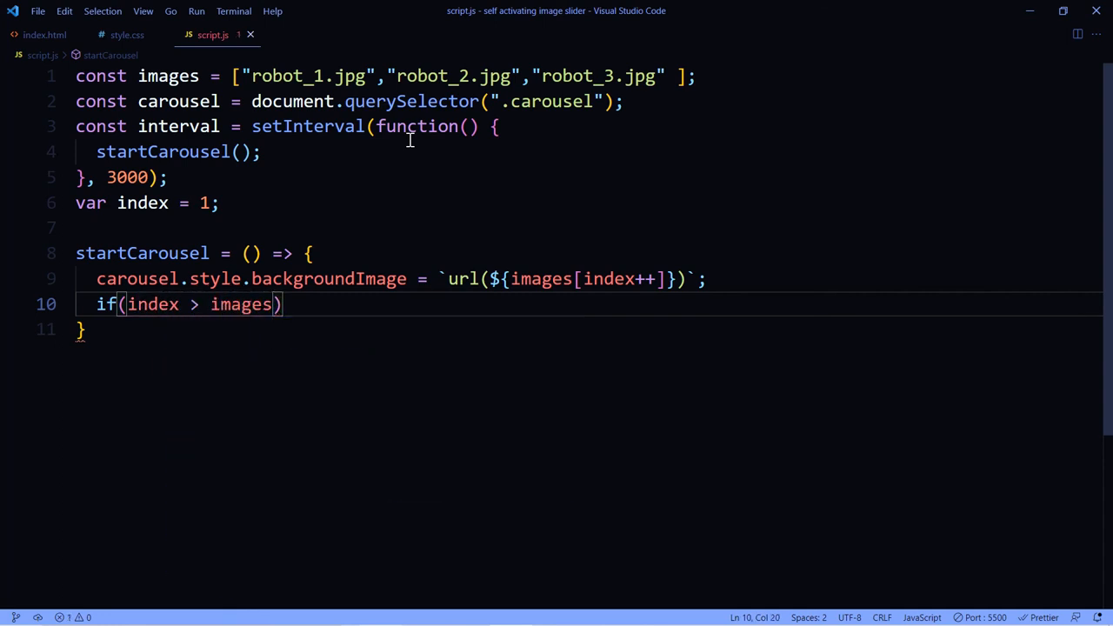
pyautogui.write('.length - 1')
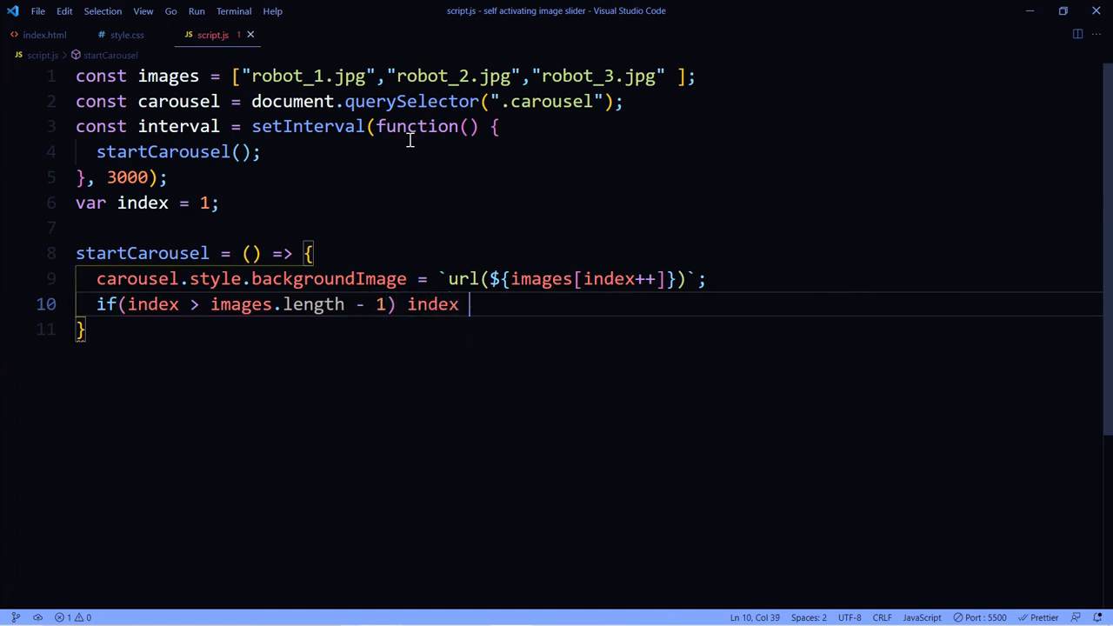
pyautogui.write('= 0;')
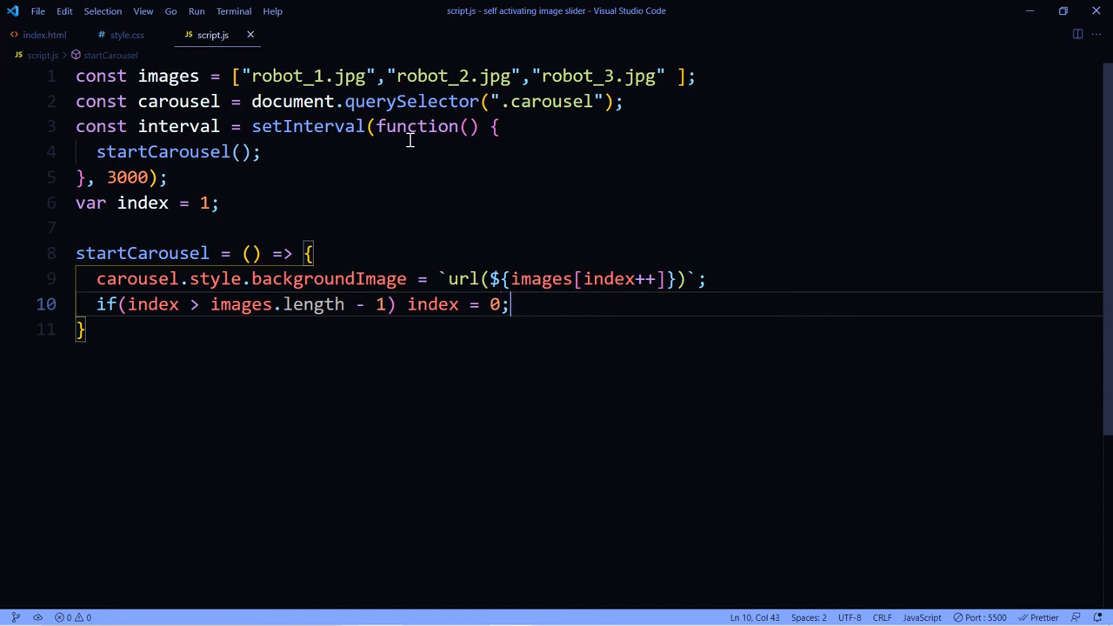
pyautogui.moveTo(622, 322)
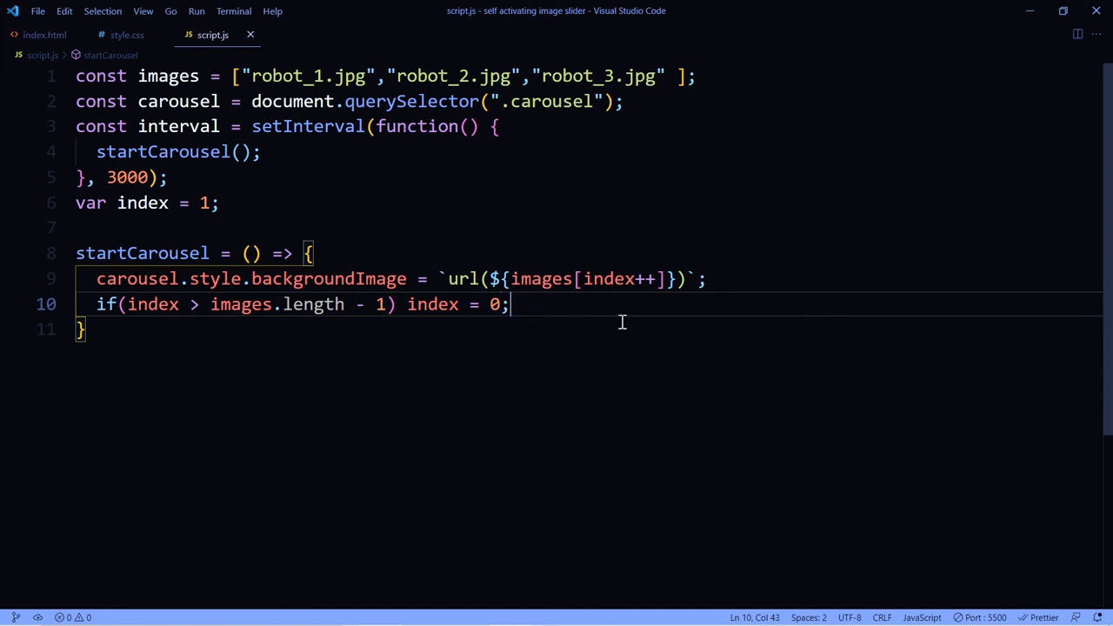
pyautogui.moveTo(717, 279)
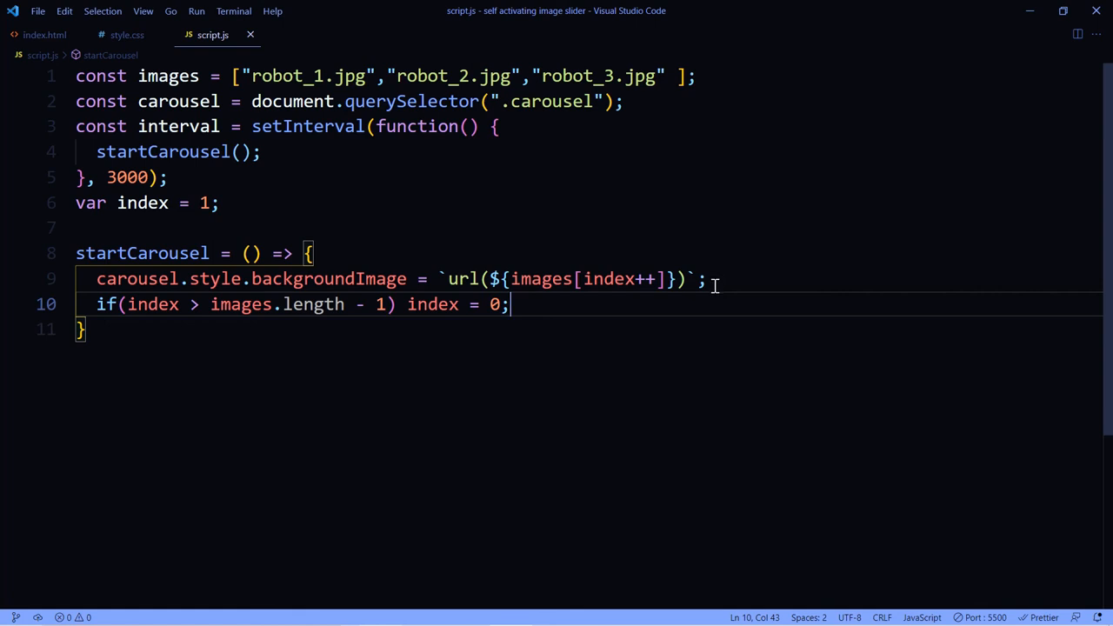
pyautogui.click(44, 34)
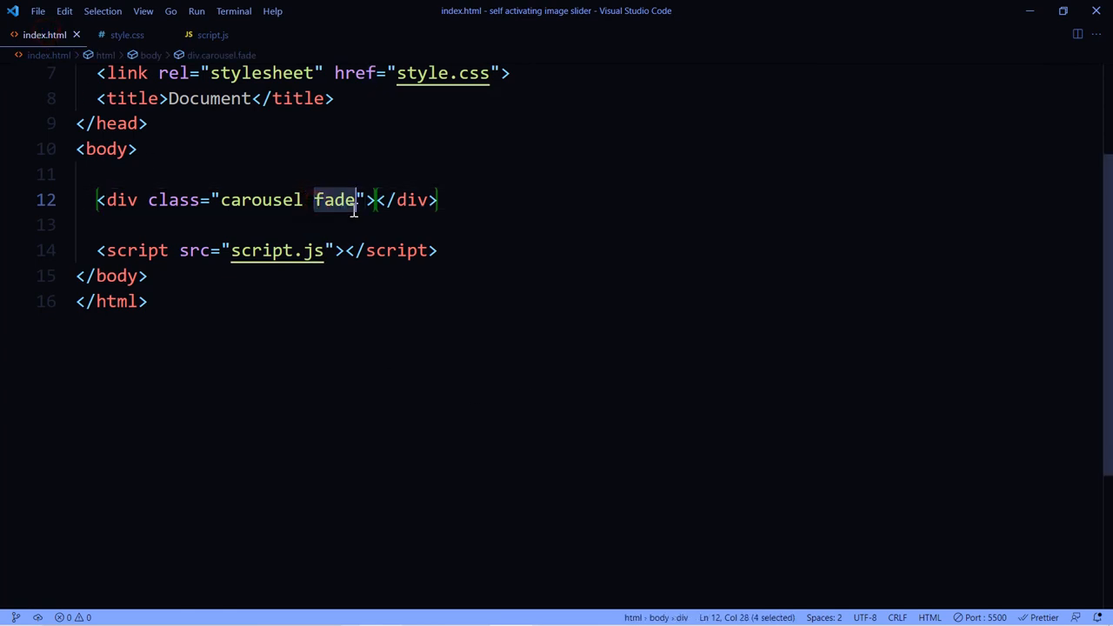
pyautogui.moveTo(202, 200)
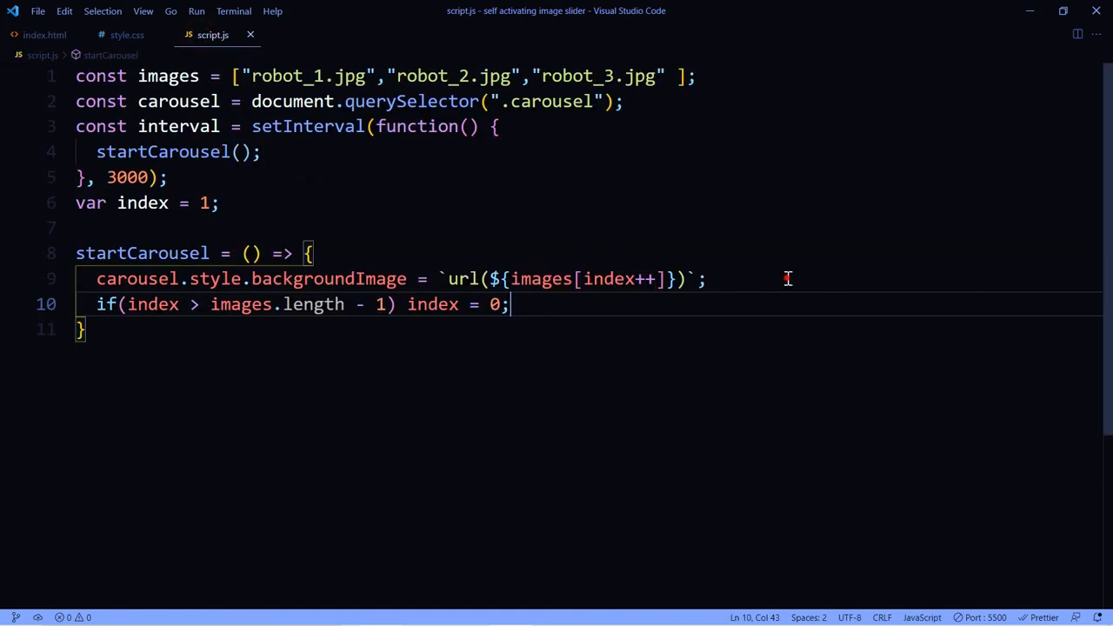
# Above the index reset, add carousel.classList.remove("fade") on a new line.
pyautogui.press('Enter')
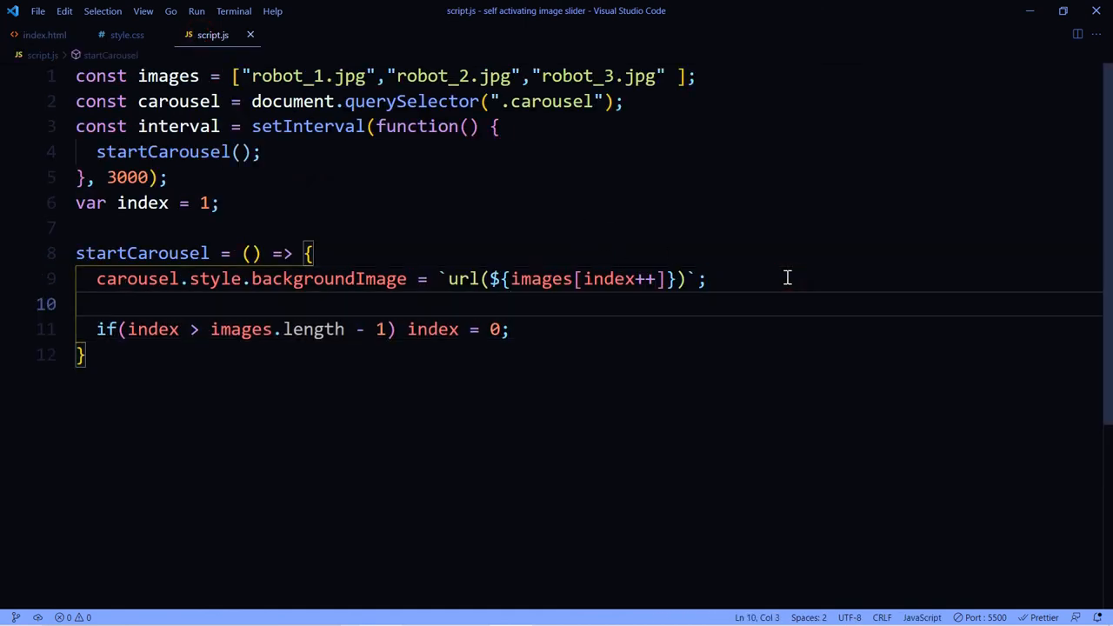
pyautogui.write('carousel.')
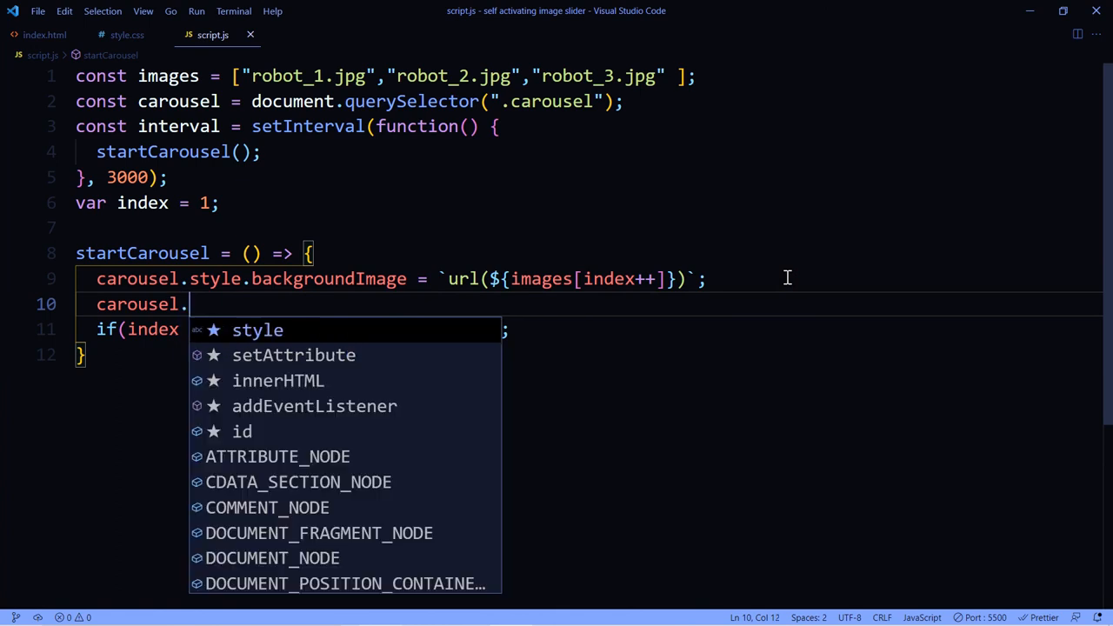
pyautogui.write('classList')
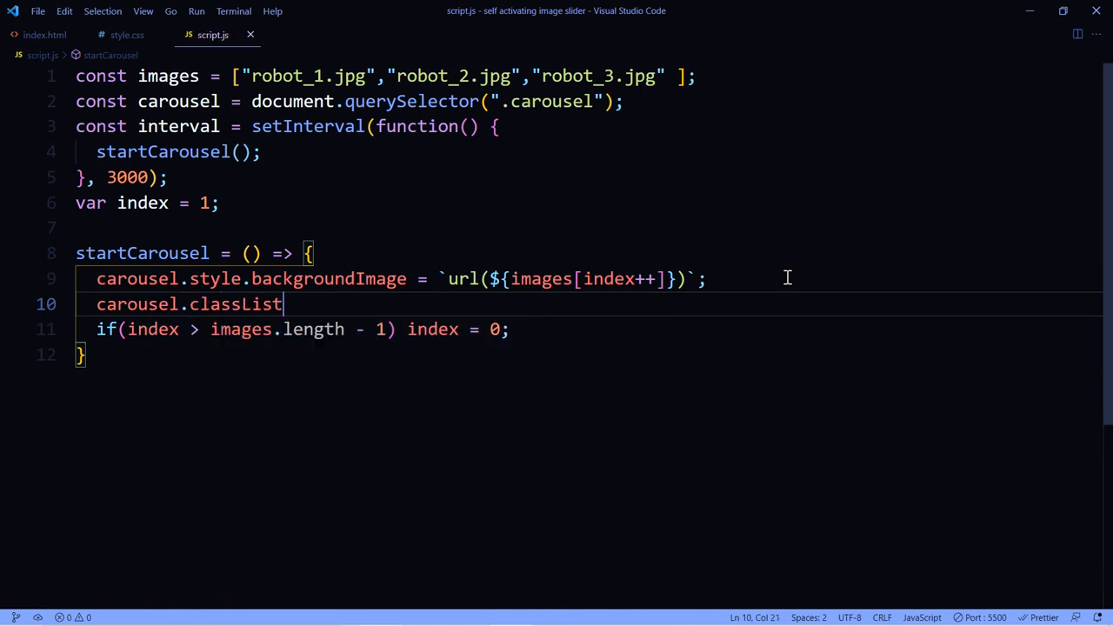
pyautogui.write('.remove')
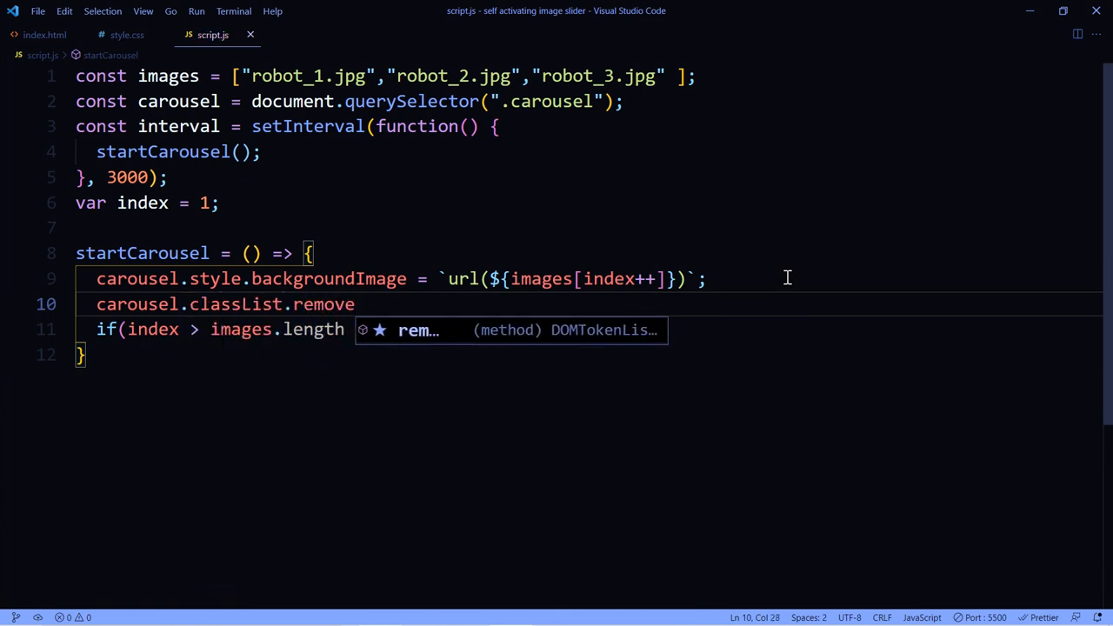
pyautogui.write('("fade");')
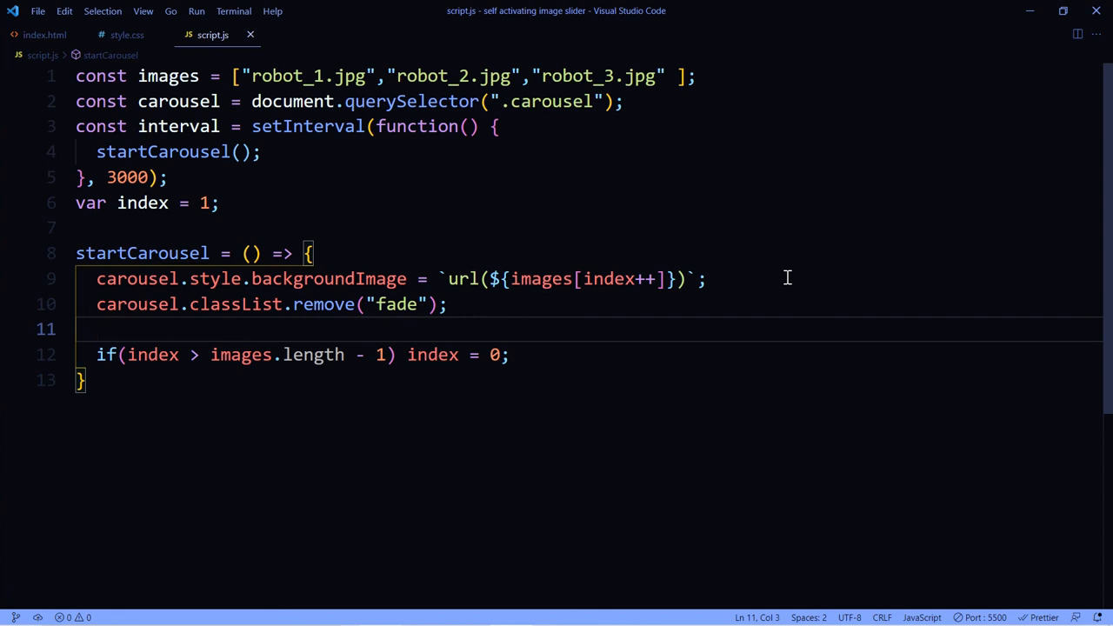
# Force a reflow with 'void carousel.offsetWidth;'.
pyautogui.write('void')
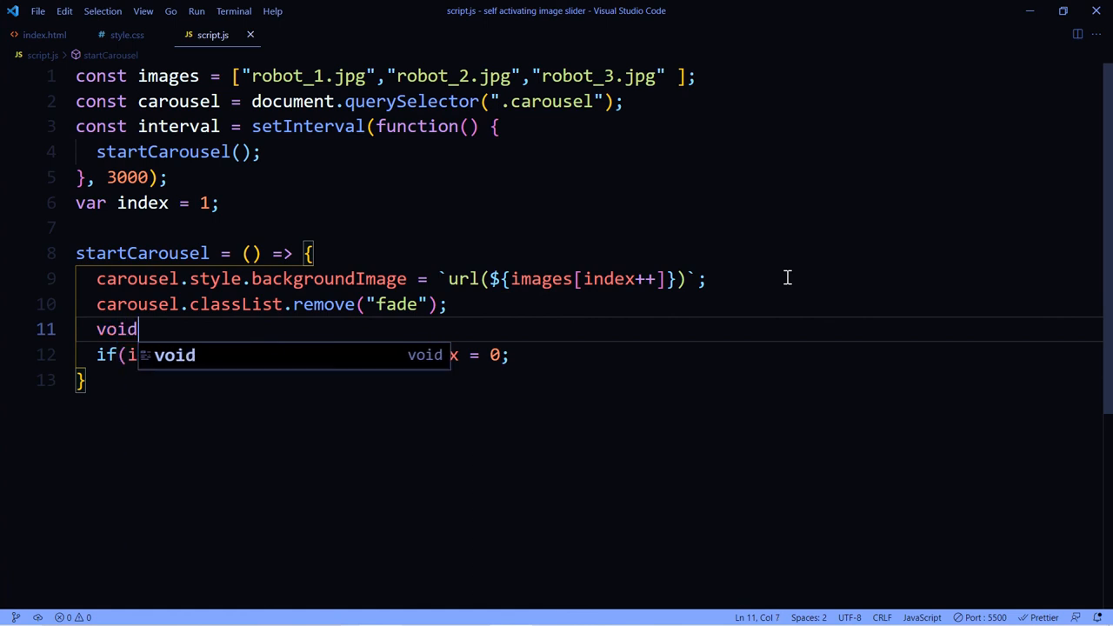
pyautogui.write('carousel.offset')
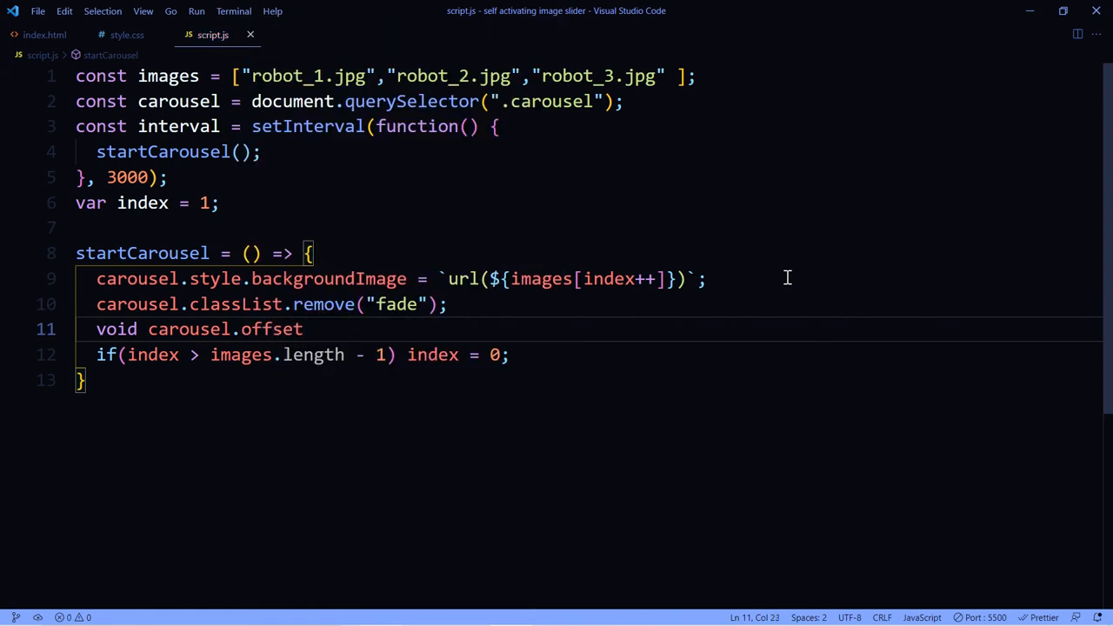
pyautogui.write('Width;')
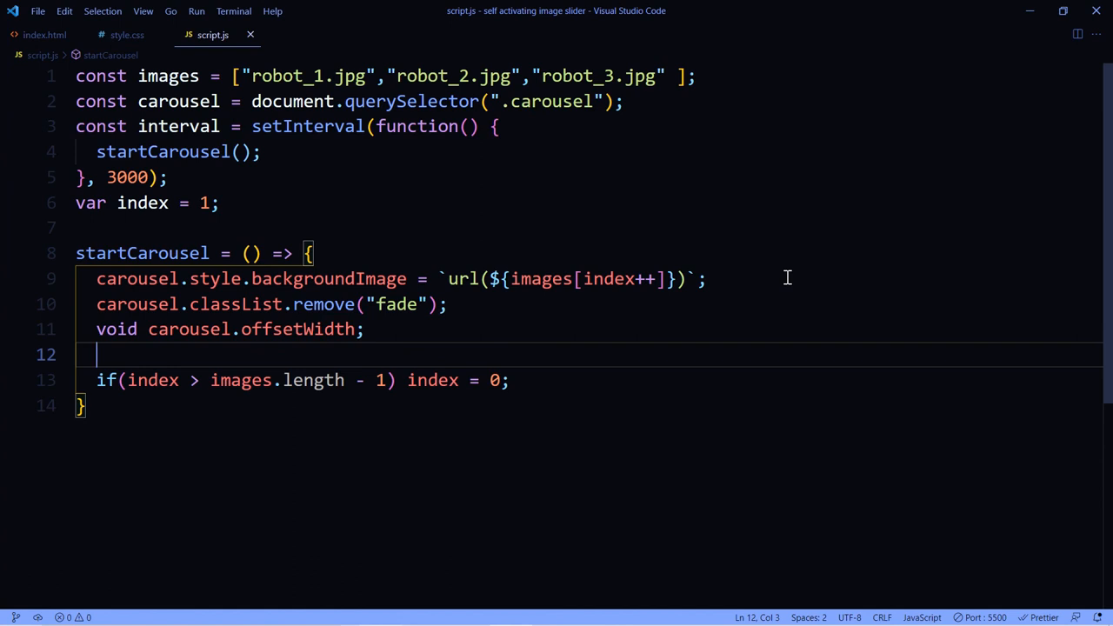
pyautogui.moveTo(349, 352)
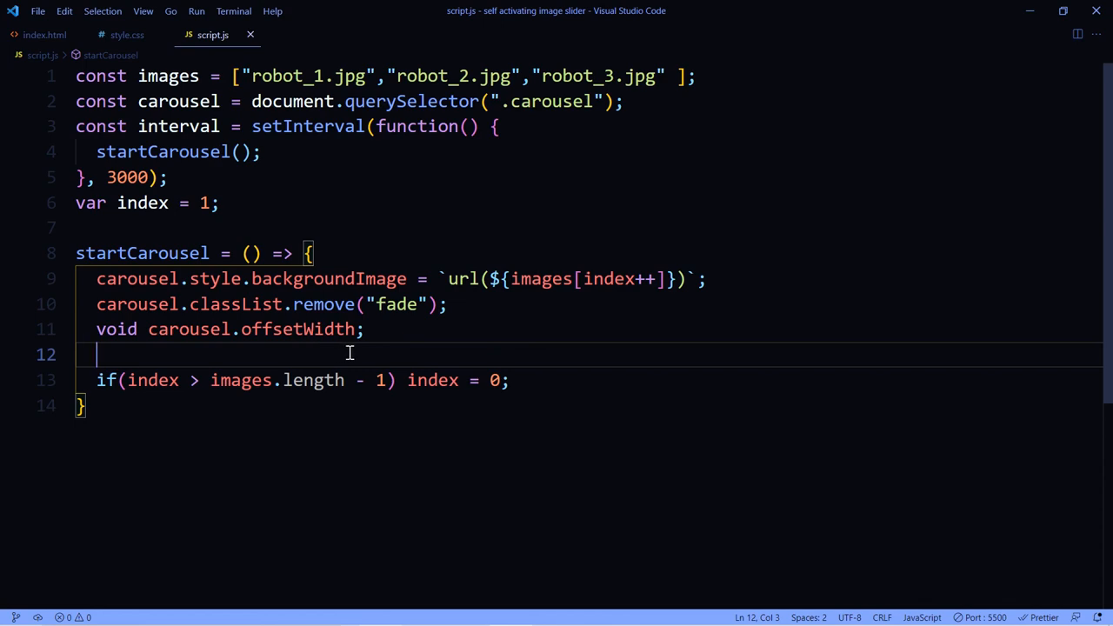
# Re-add the fade class with carousel.classList.add("fade").
pyautogui.write('carouse')
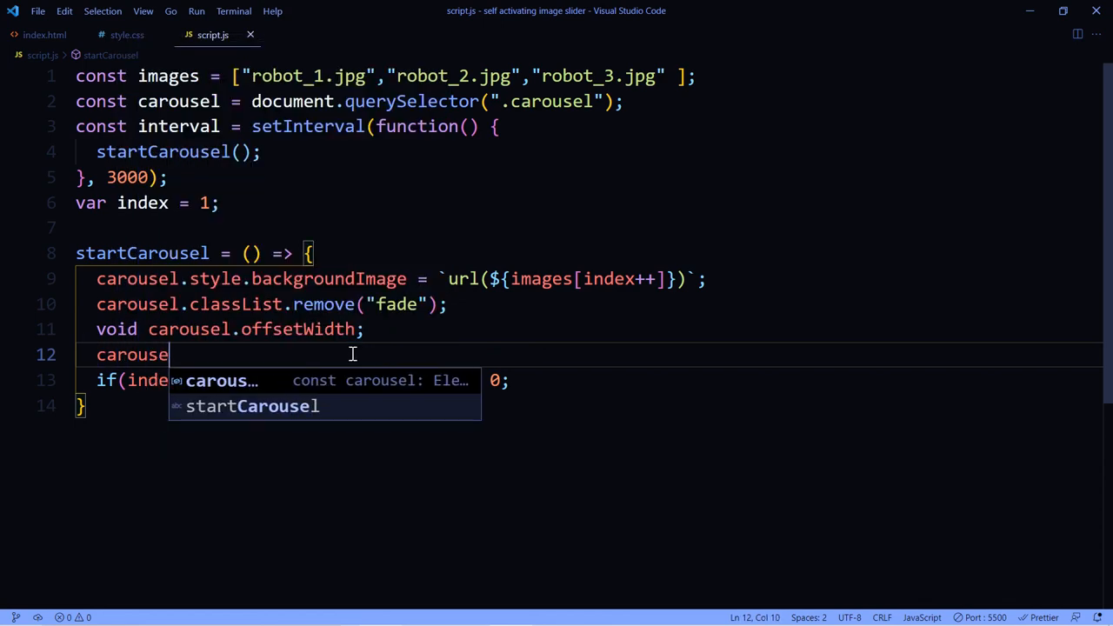
pyautogui.write('.')
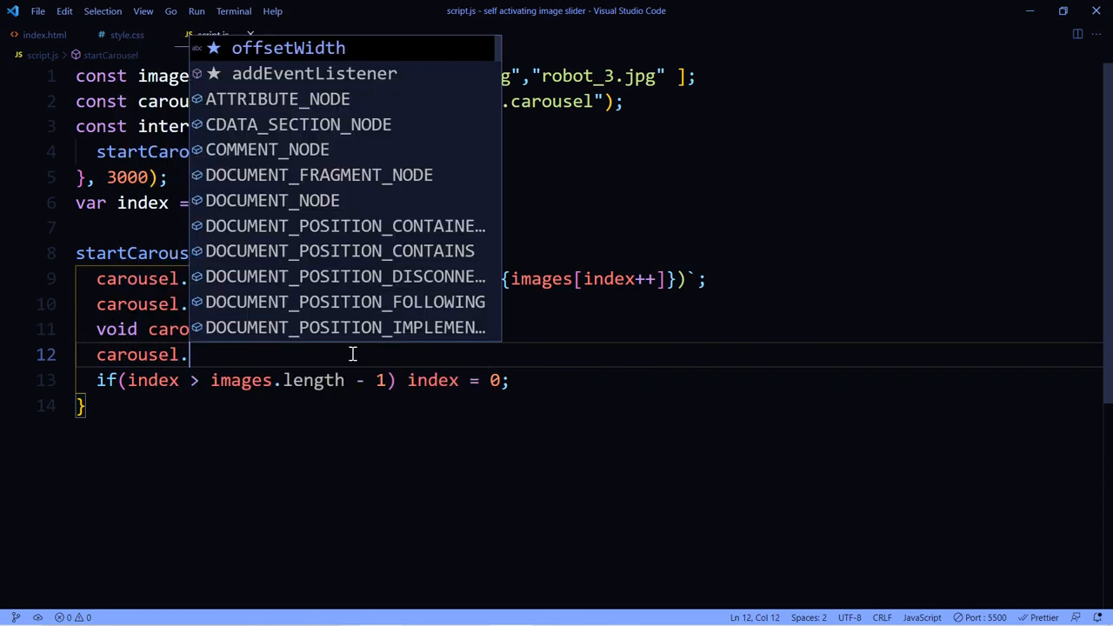
pyautogui.write('classList.')
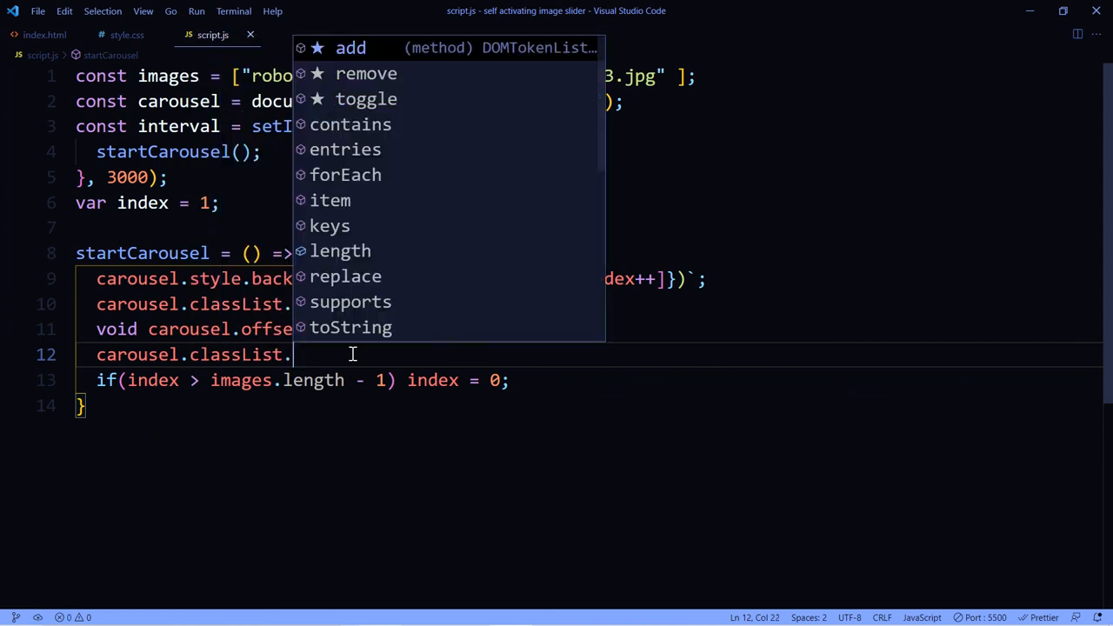
pyautogui.write('add')
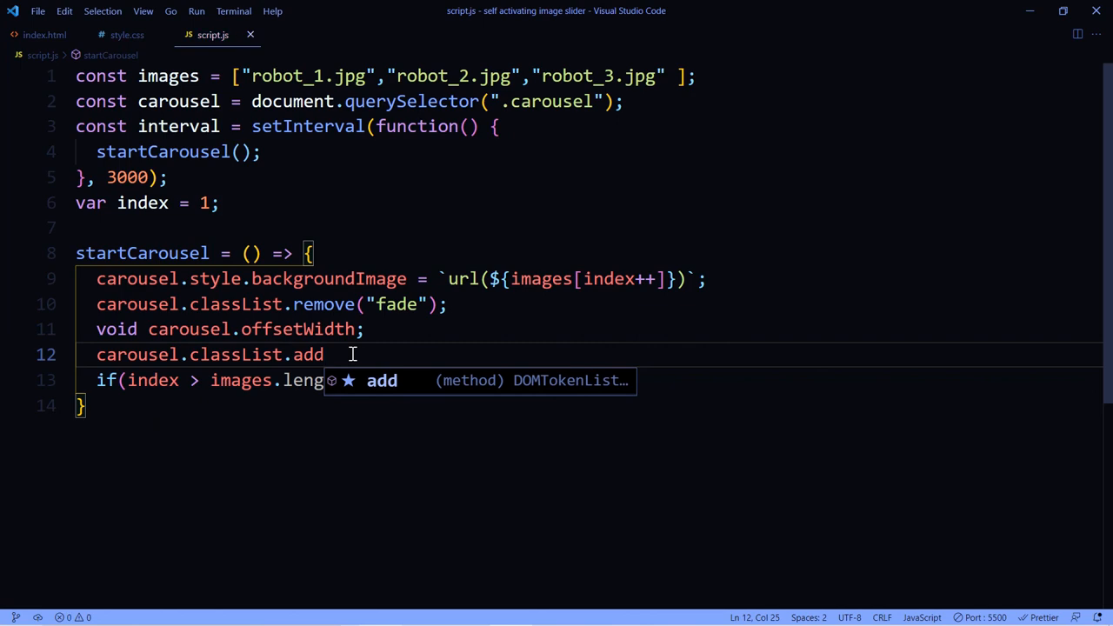
pyautogui.write('("fade")')
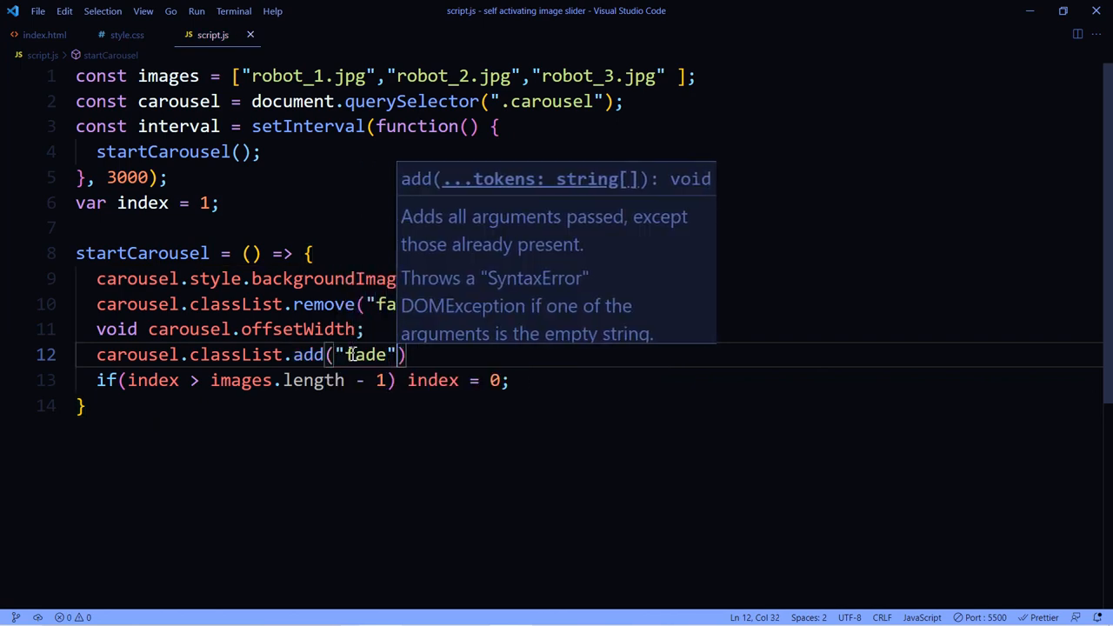